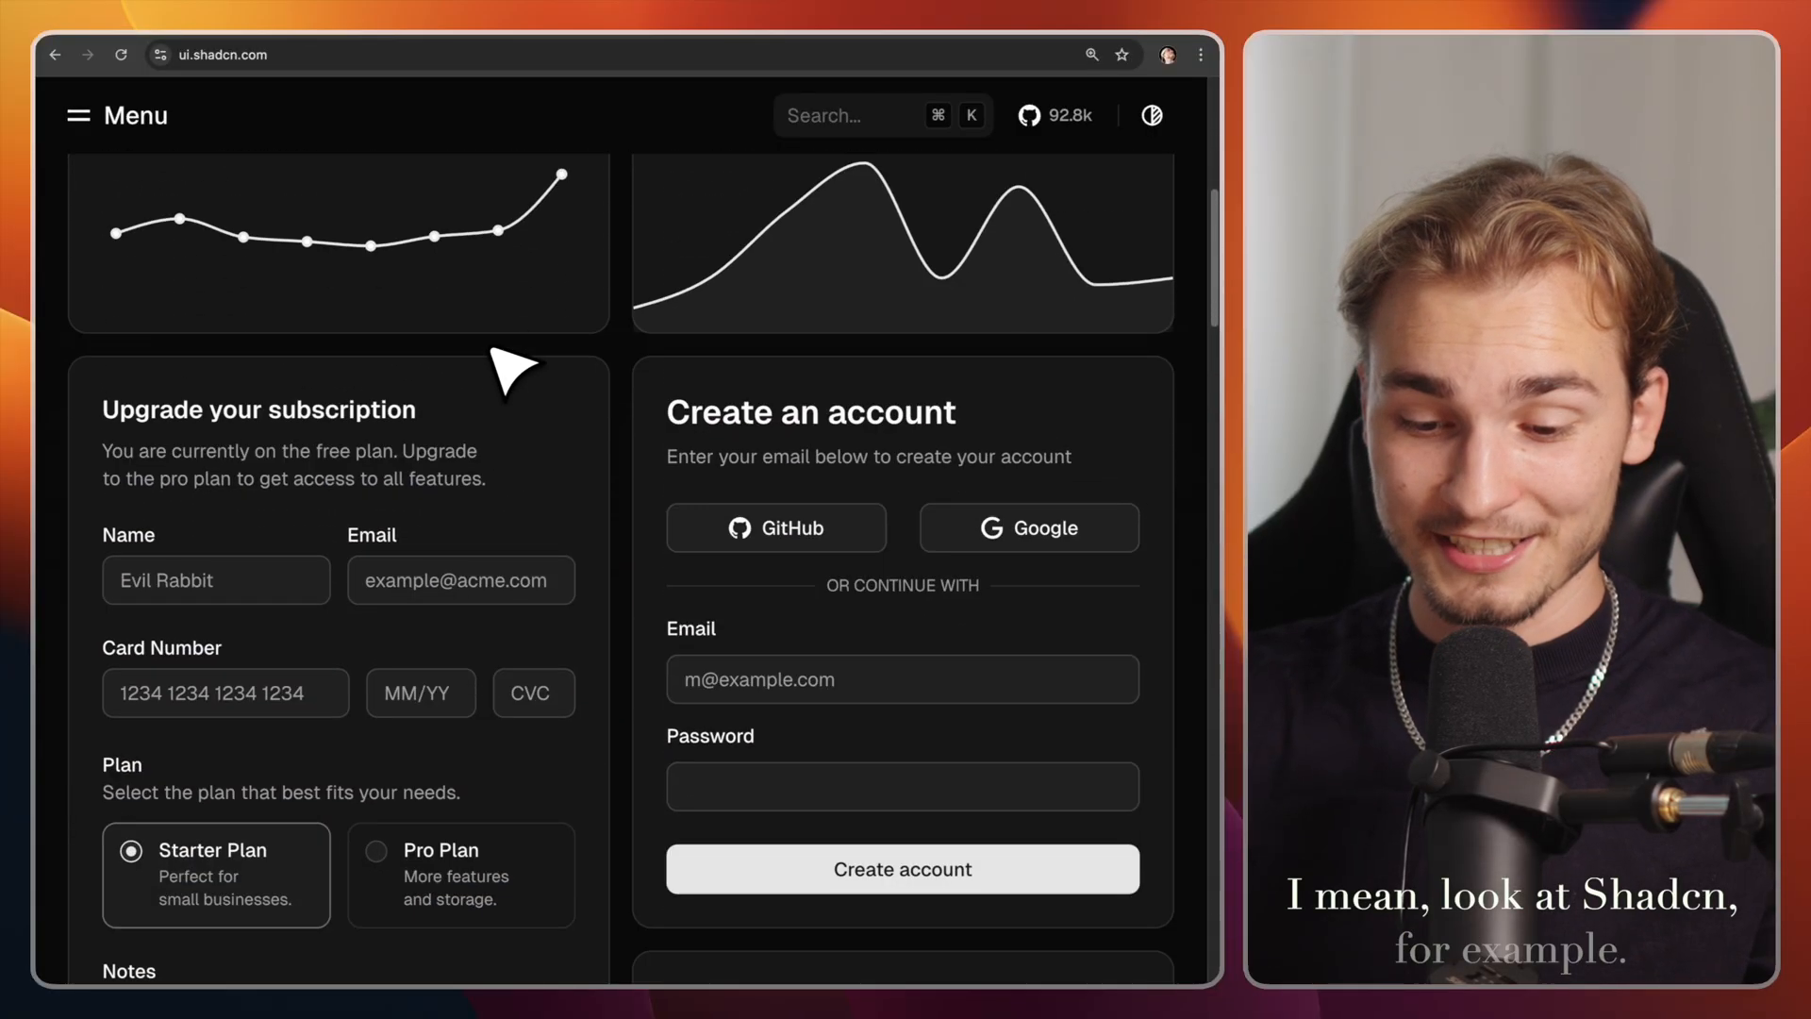
- Enter motion-primitives.com/docs in the browser address bar
{"action": "type", "text": "motion-primitives.com/docs"}
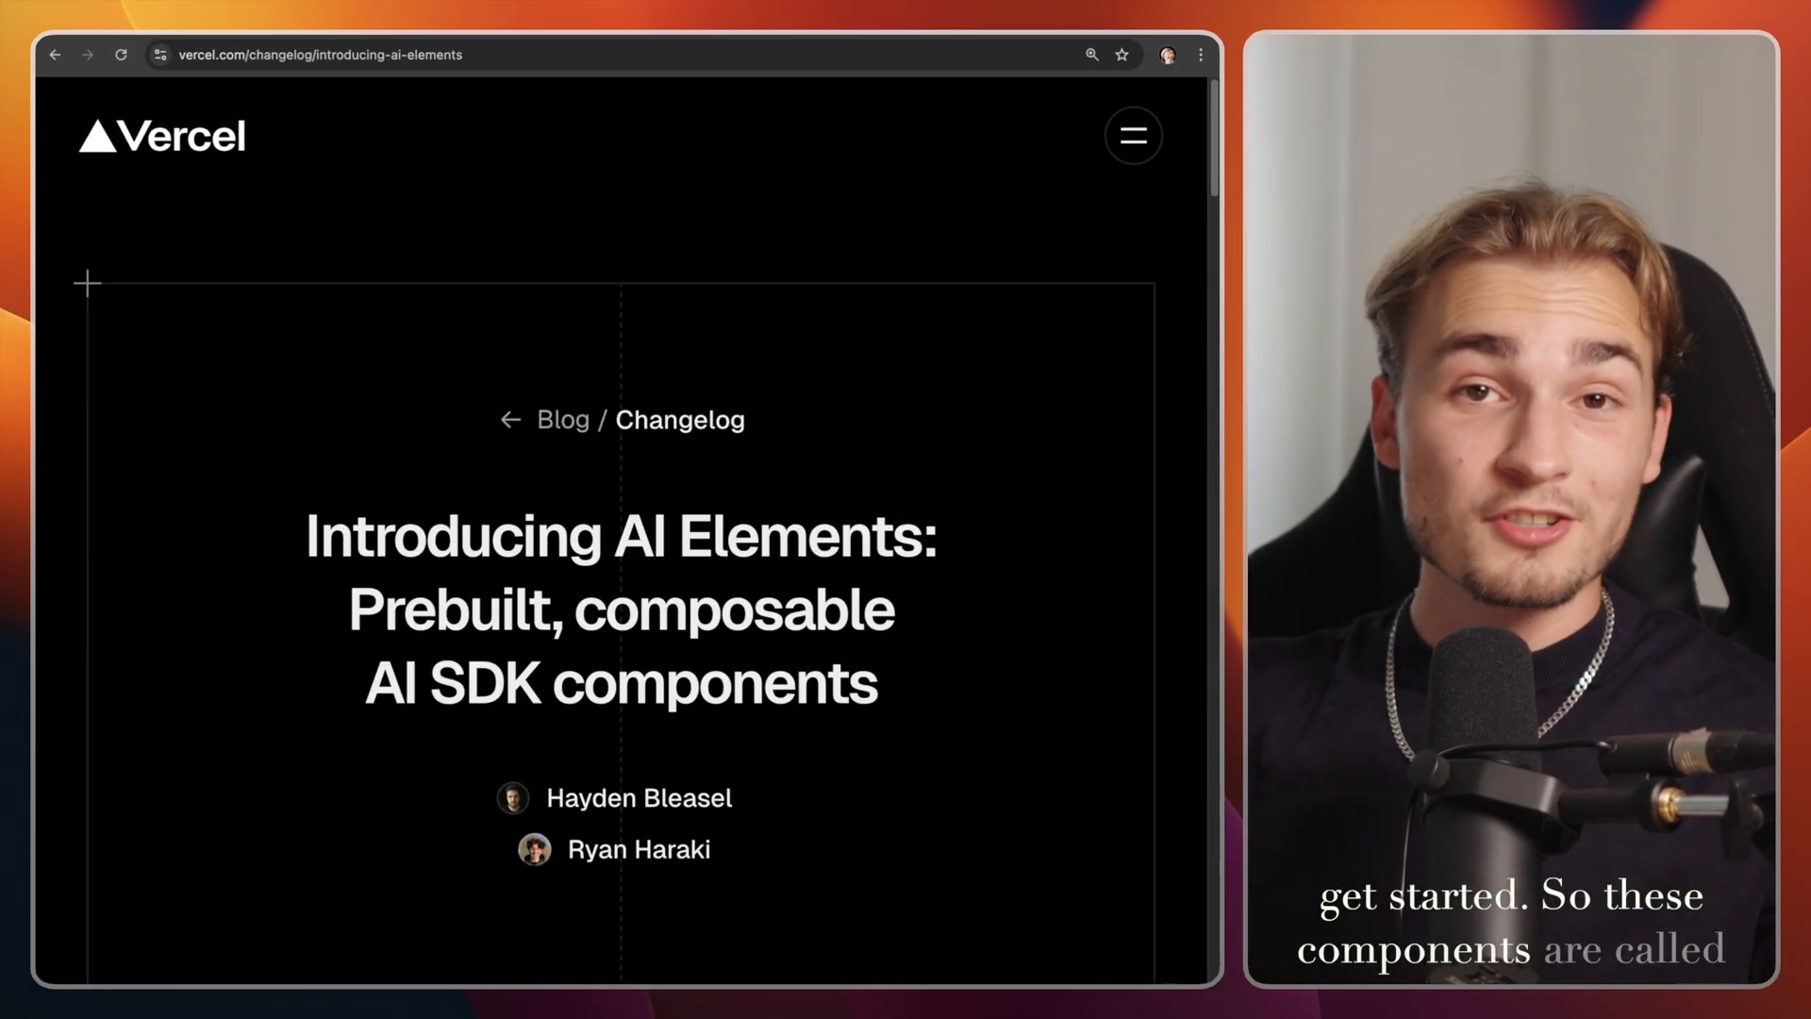
- Select text on the AI Elements overview page describing the shadcn/ui-based library
{"action": "double_click", "coordinate": [736, 381]}
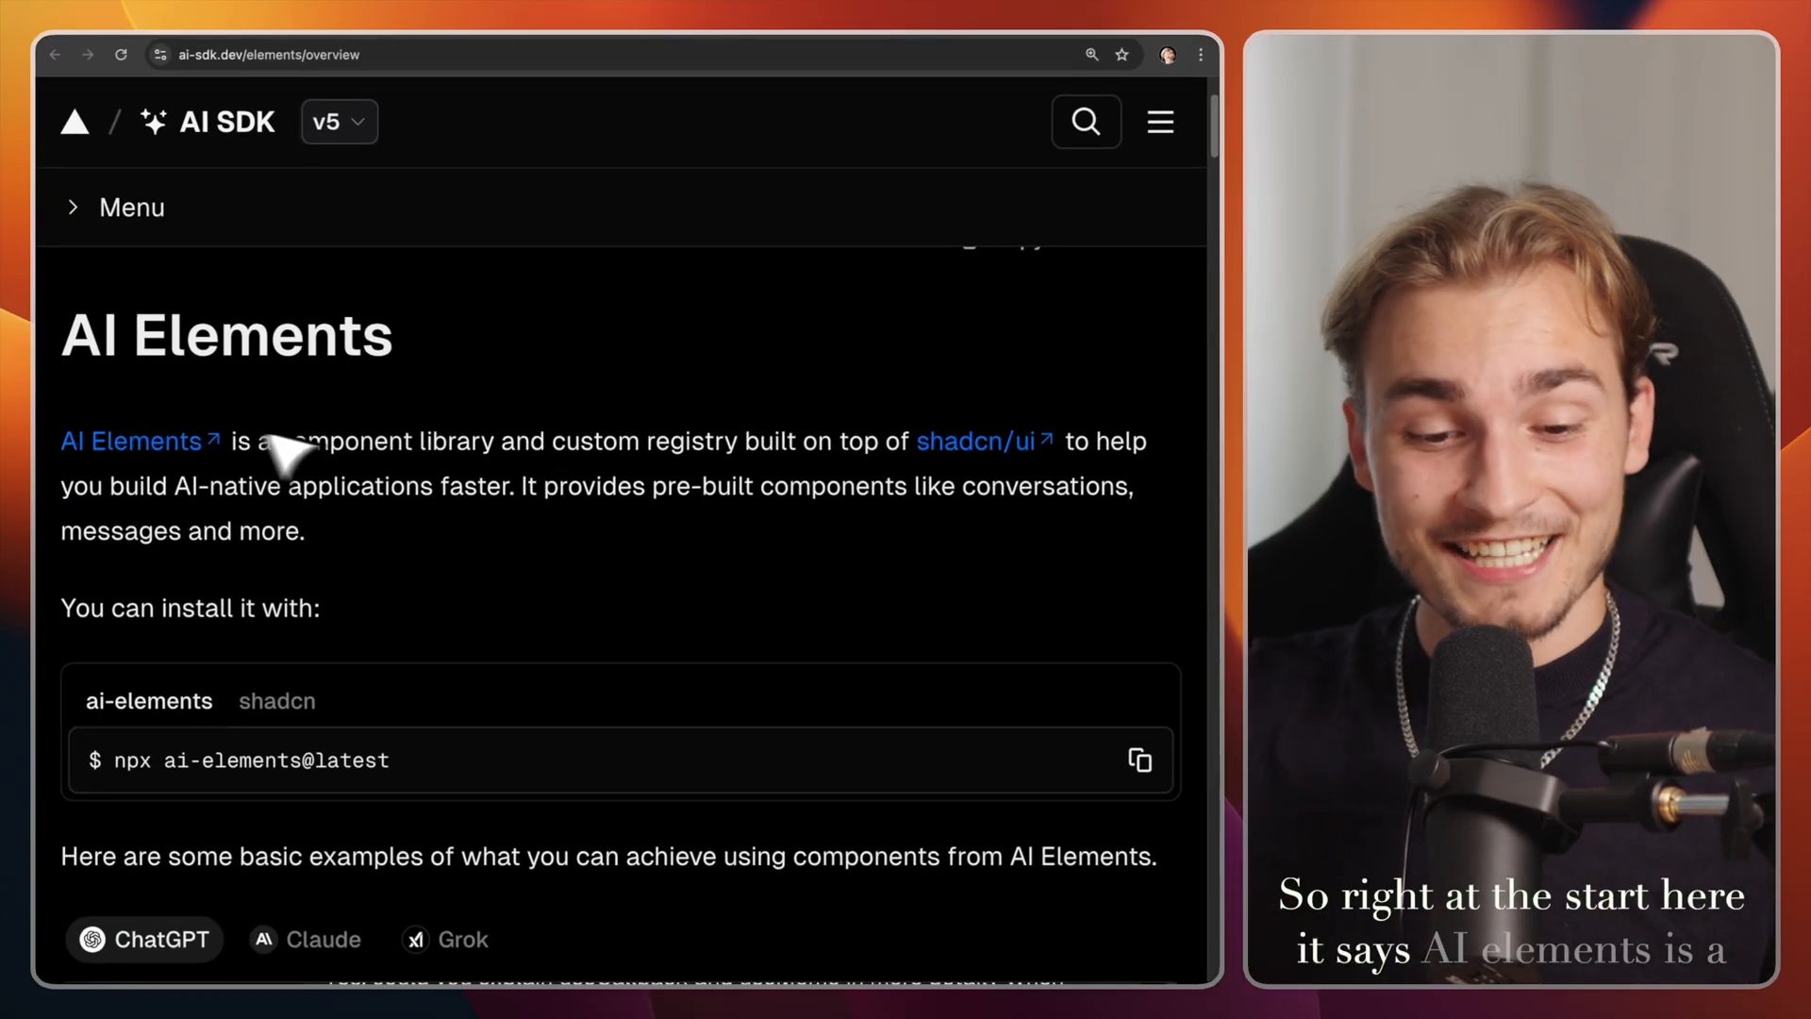
{"action": "mouse_move", "coordinate": [517, 479]}
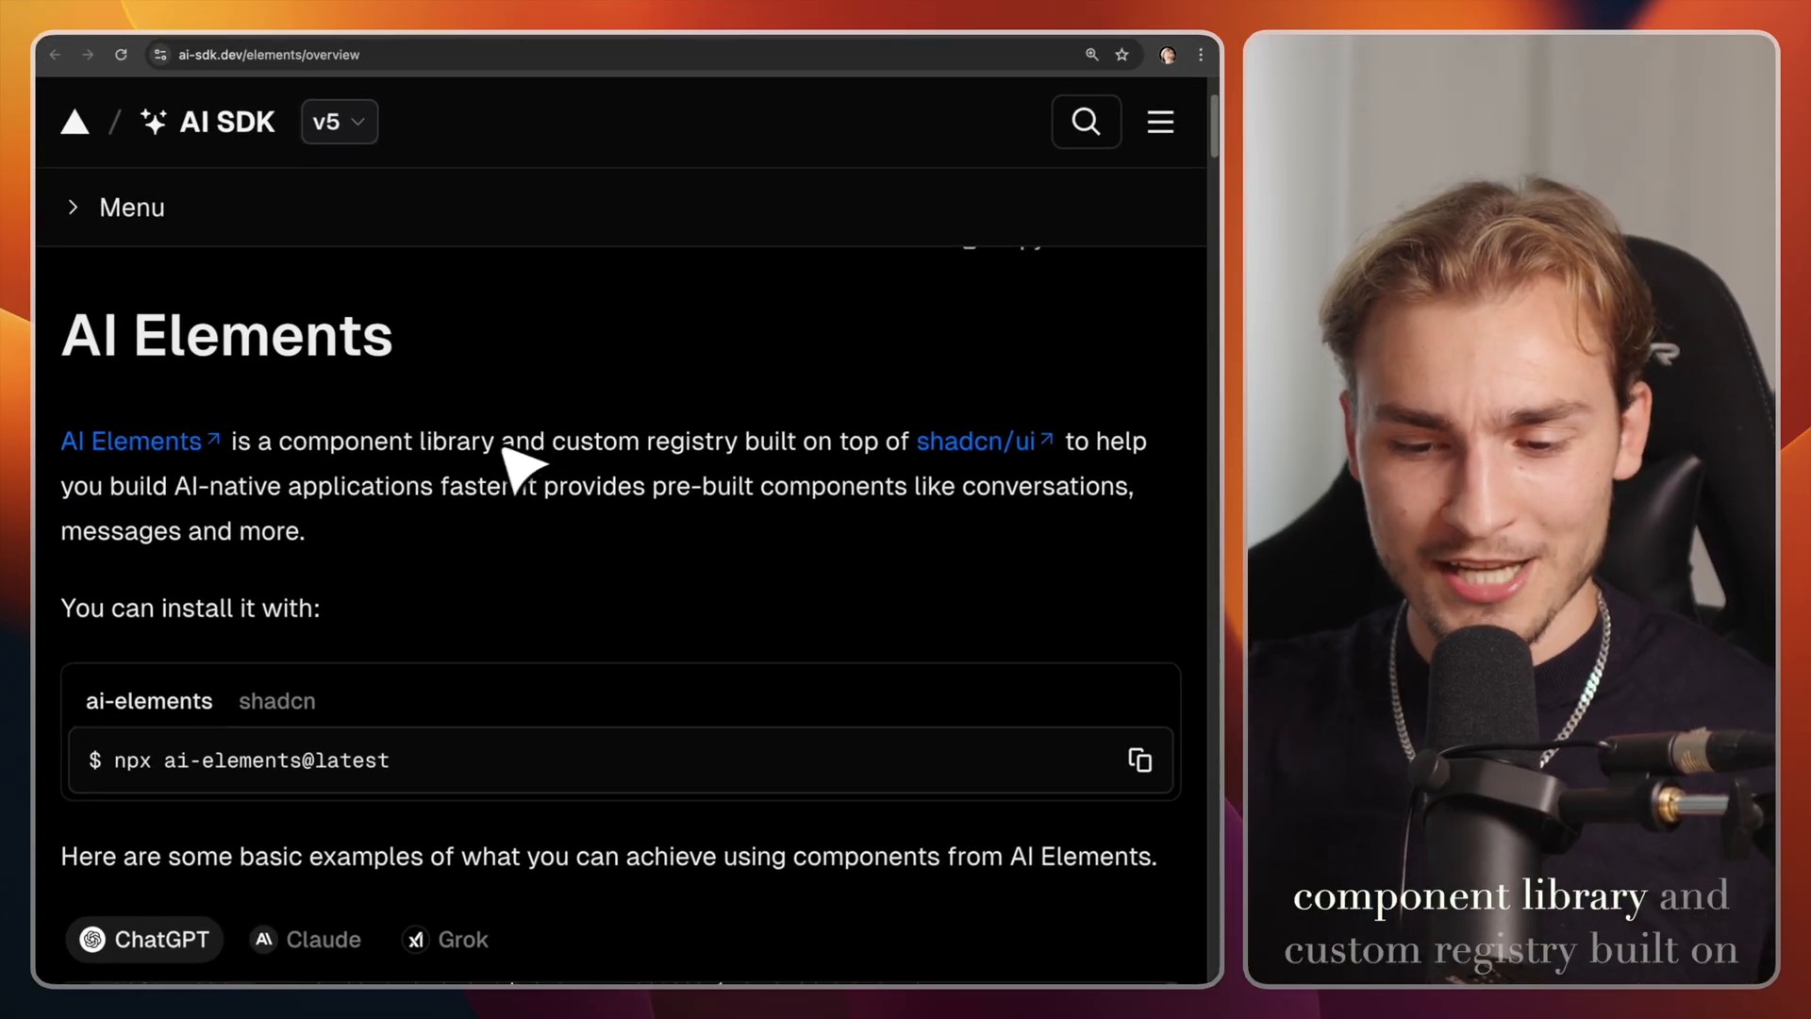
{"action": "mouse_move", "coordinate": [913, 453]}
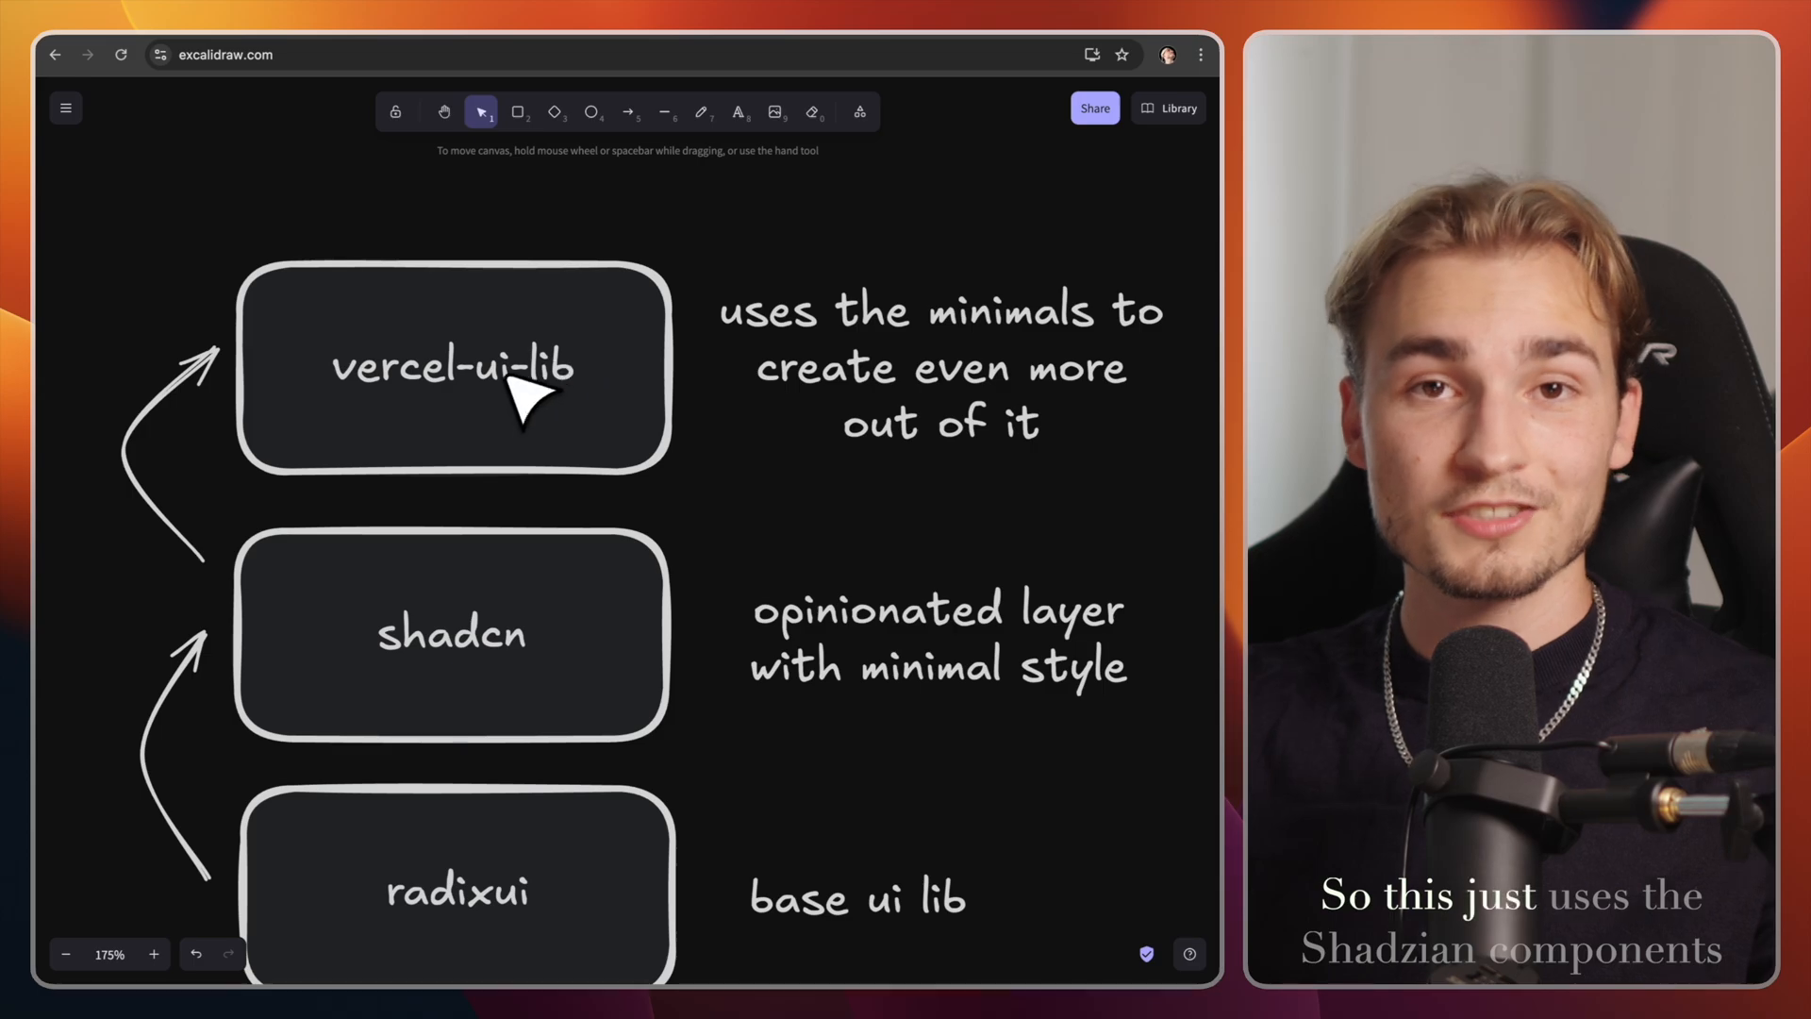
{"action": "mouse_move", "coordinate": [783, 446]}
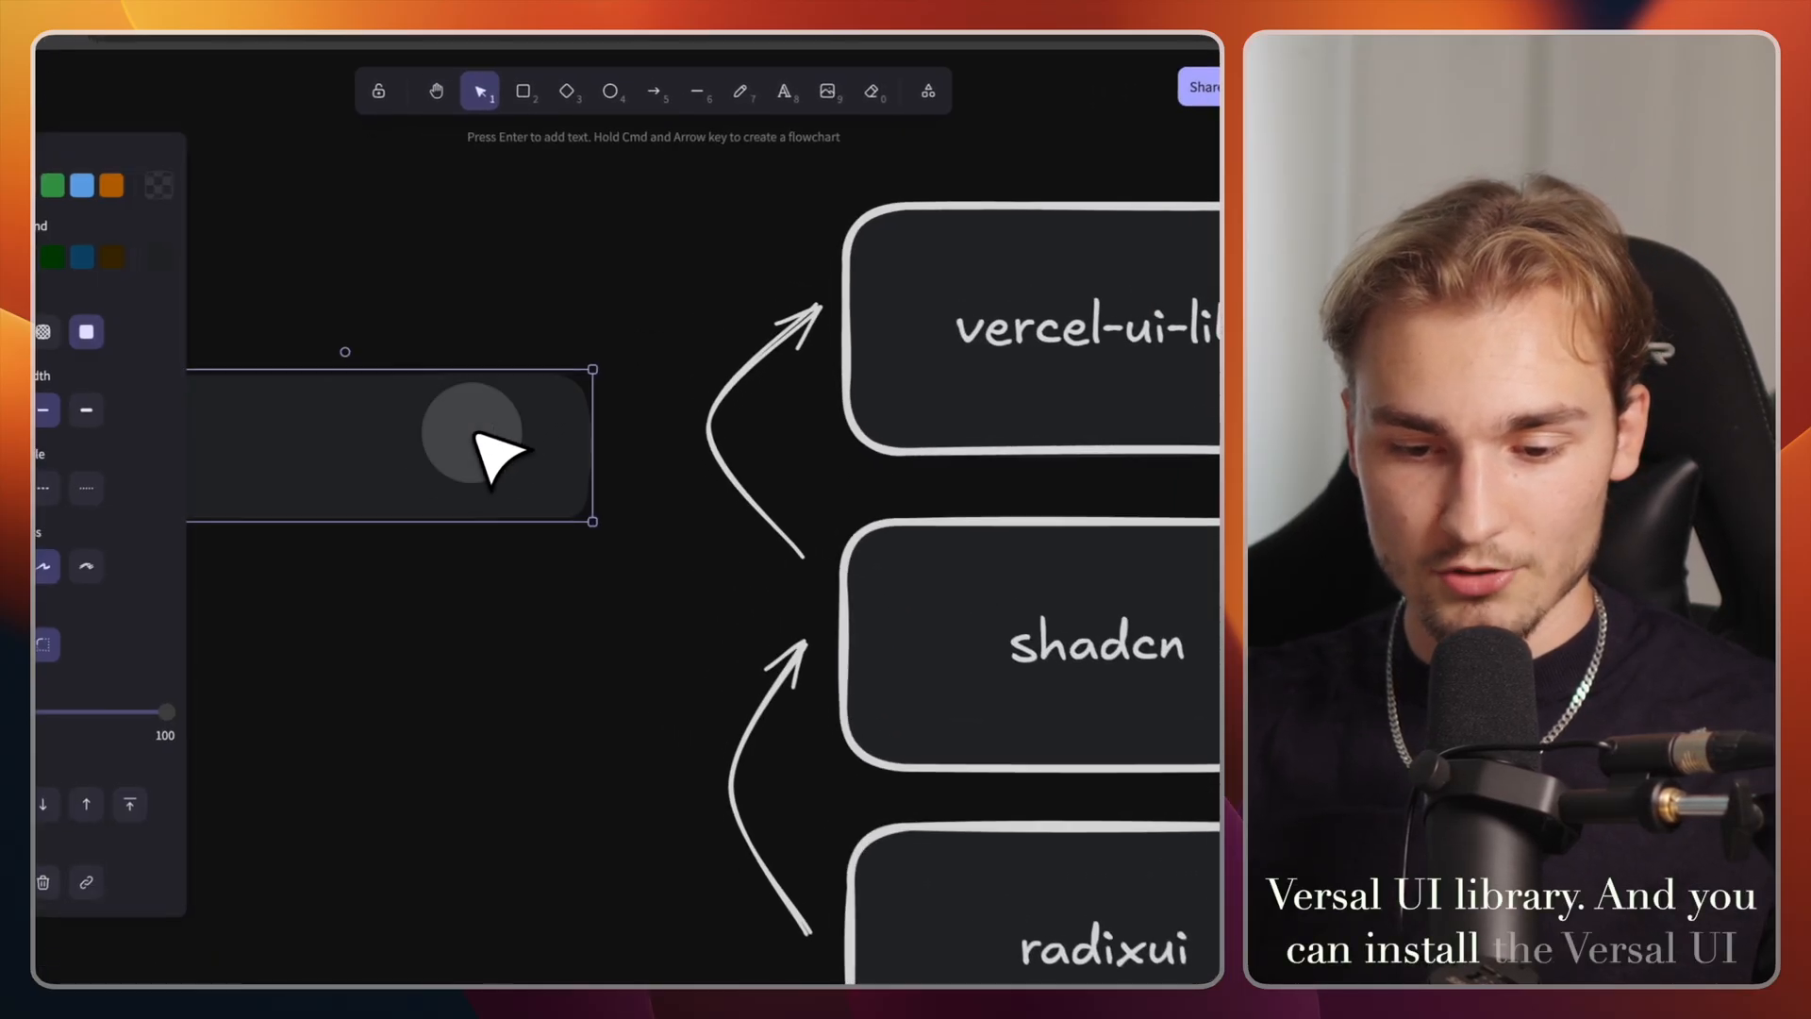
{"action": "type", "text": "install via registry"}
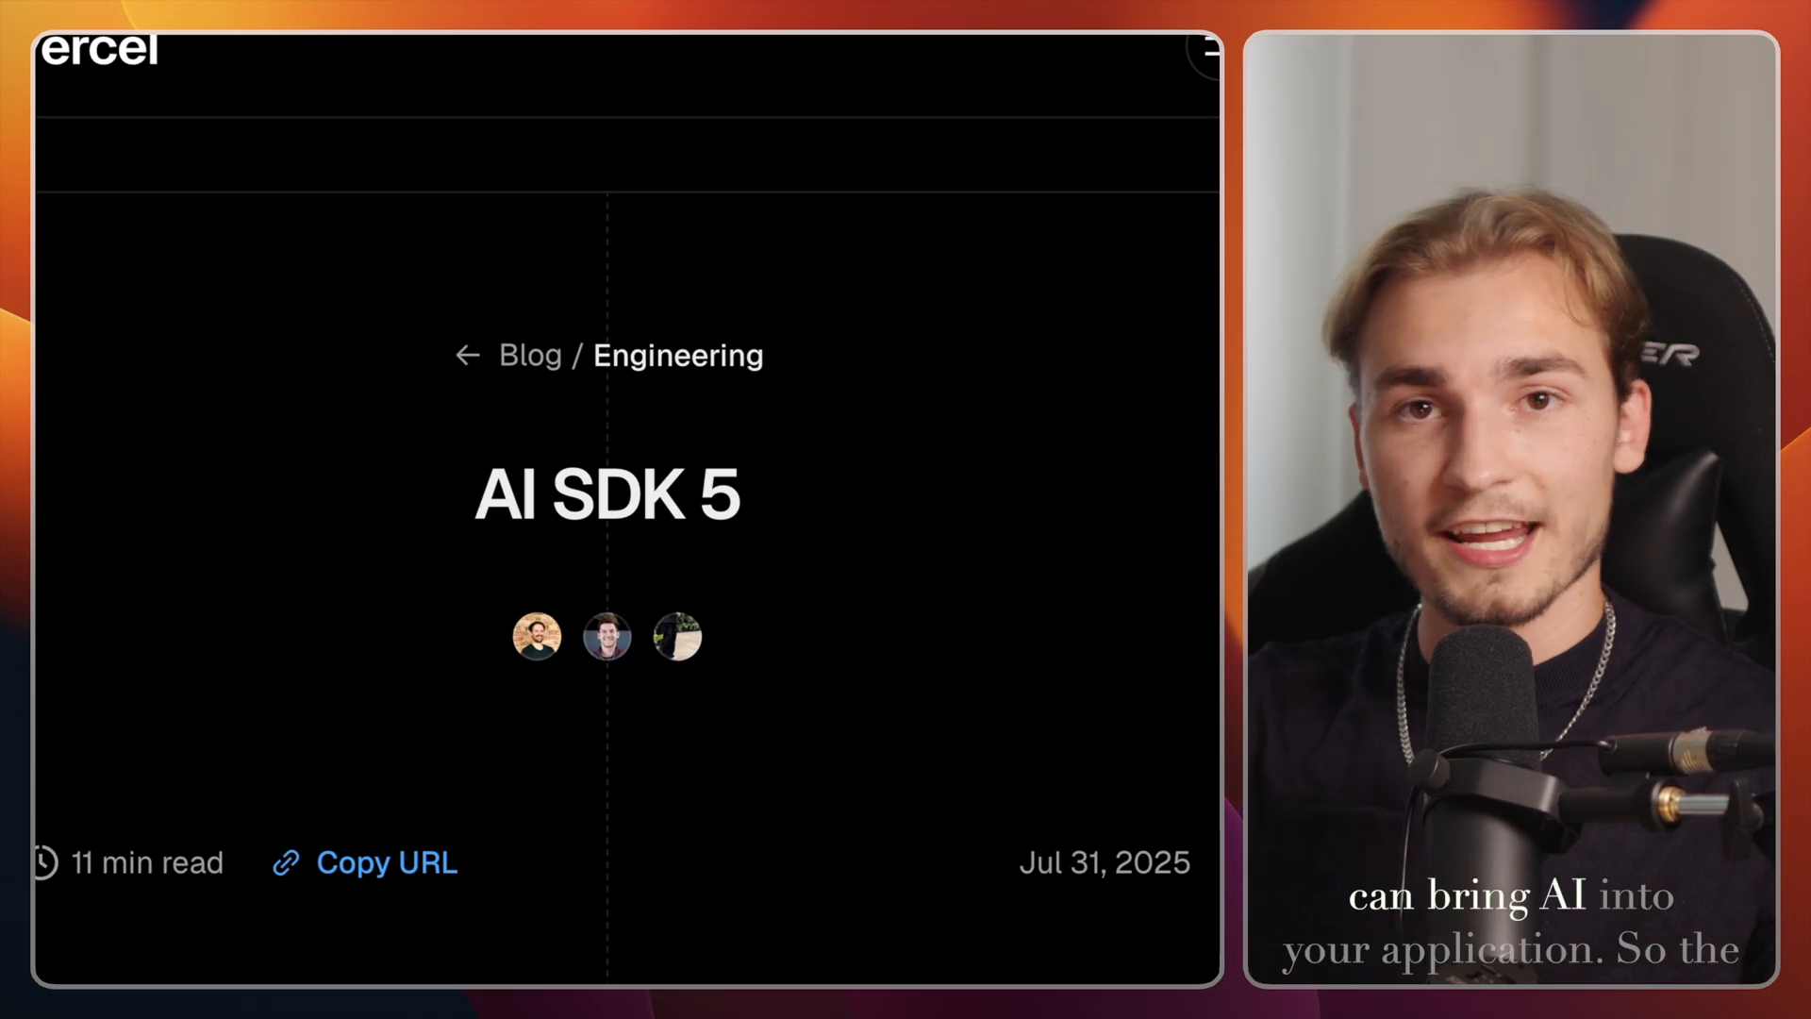
- Scroll down through the Vercel AI SDK 5 engineering blog post
{"action": "scroll", "scroll_direction": "down", "scroll_amount": 3}
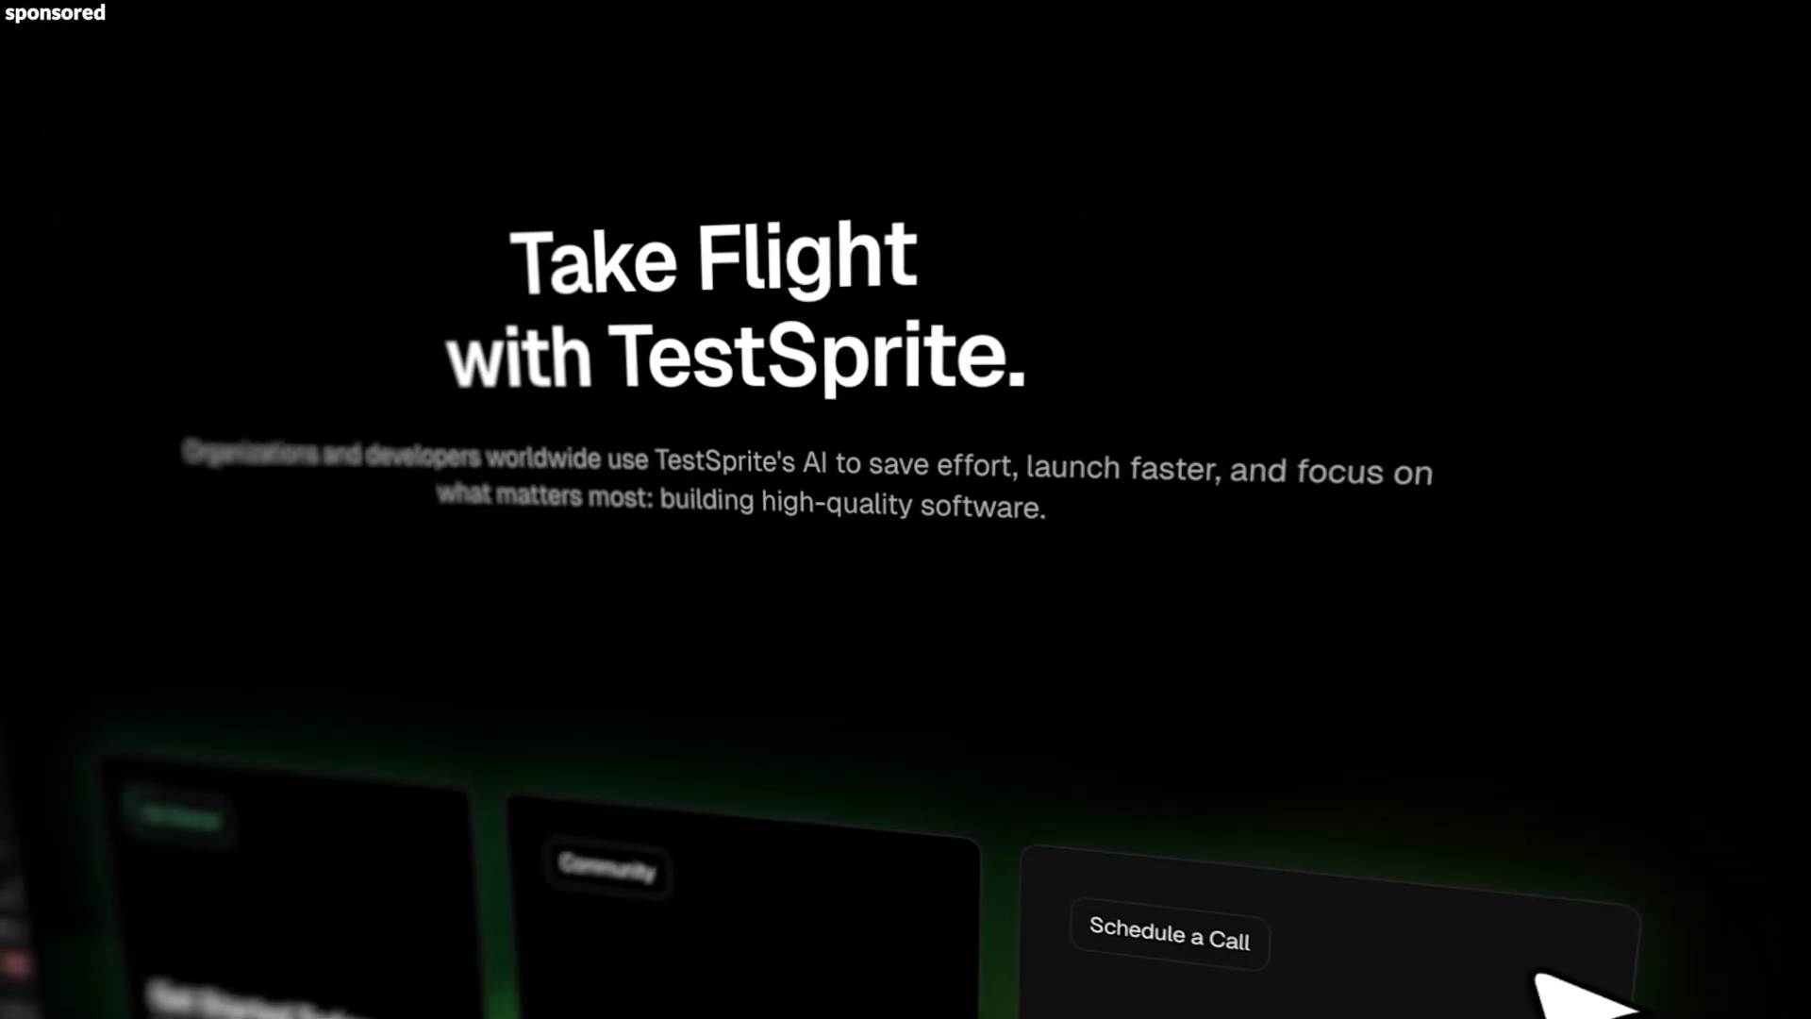
- Scroll through the TestSprite homepage, then navigate to ai-sdk.dev/elements/overview
{"action": "scroll", "scroll_direction": "down", "scroll_amount": 3}
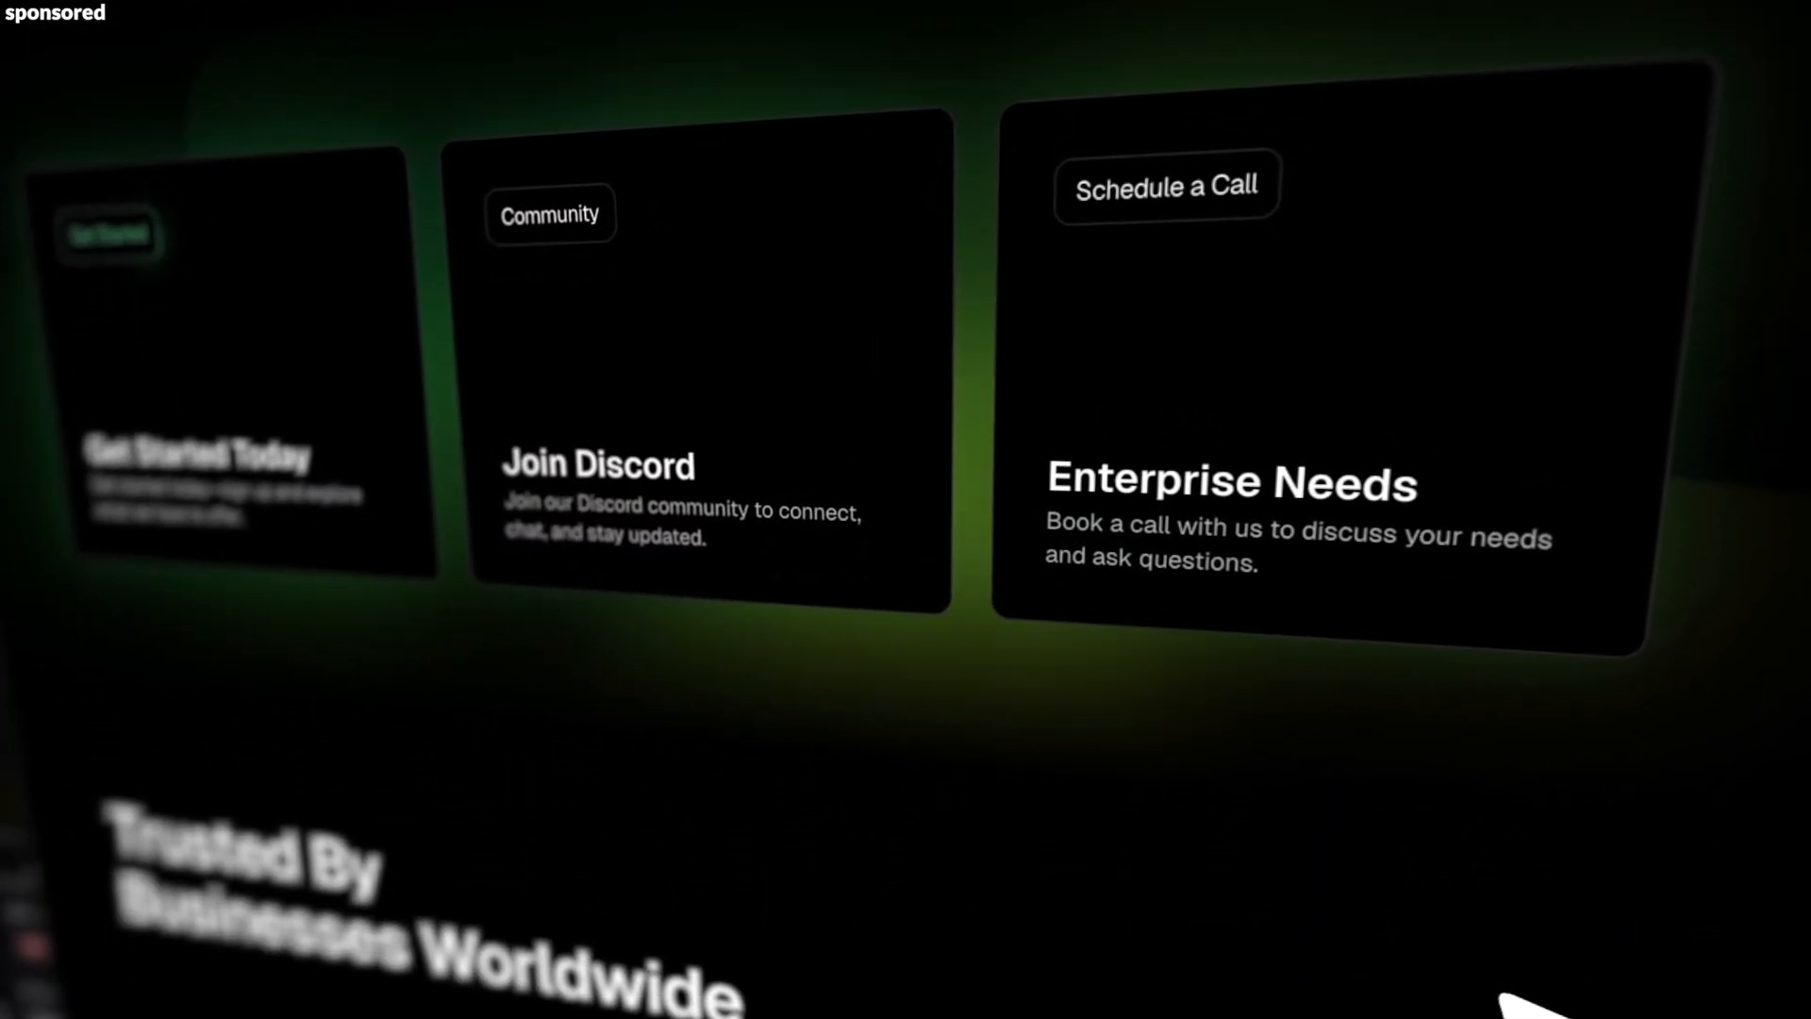
{"action": "scroll", "scroll_direction": "down", "scroll_amount": 3}
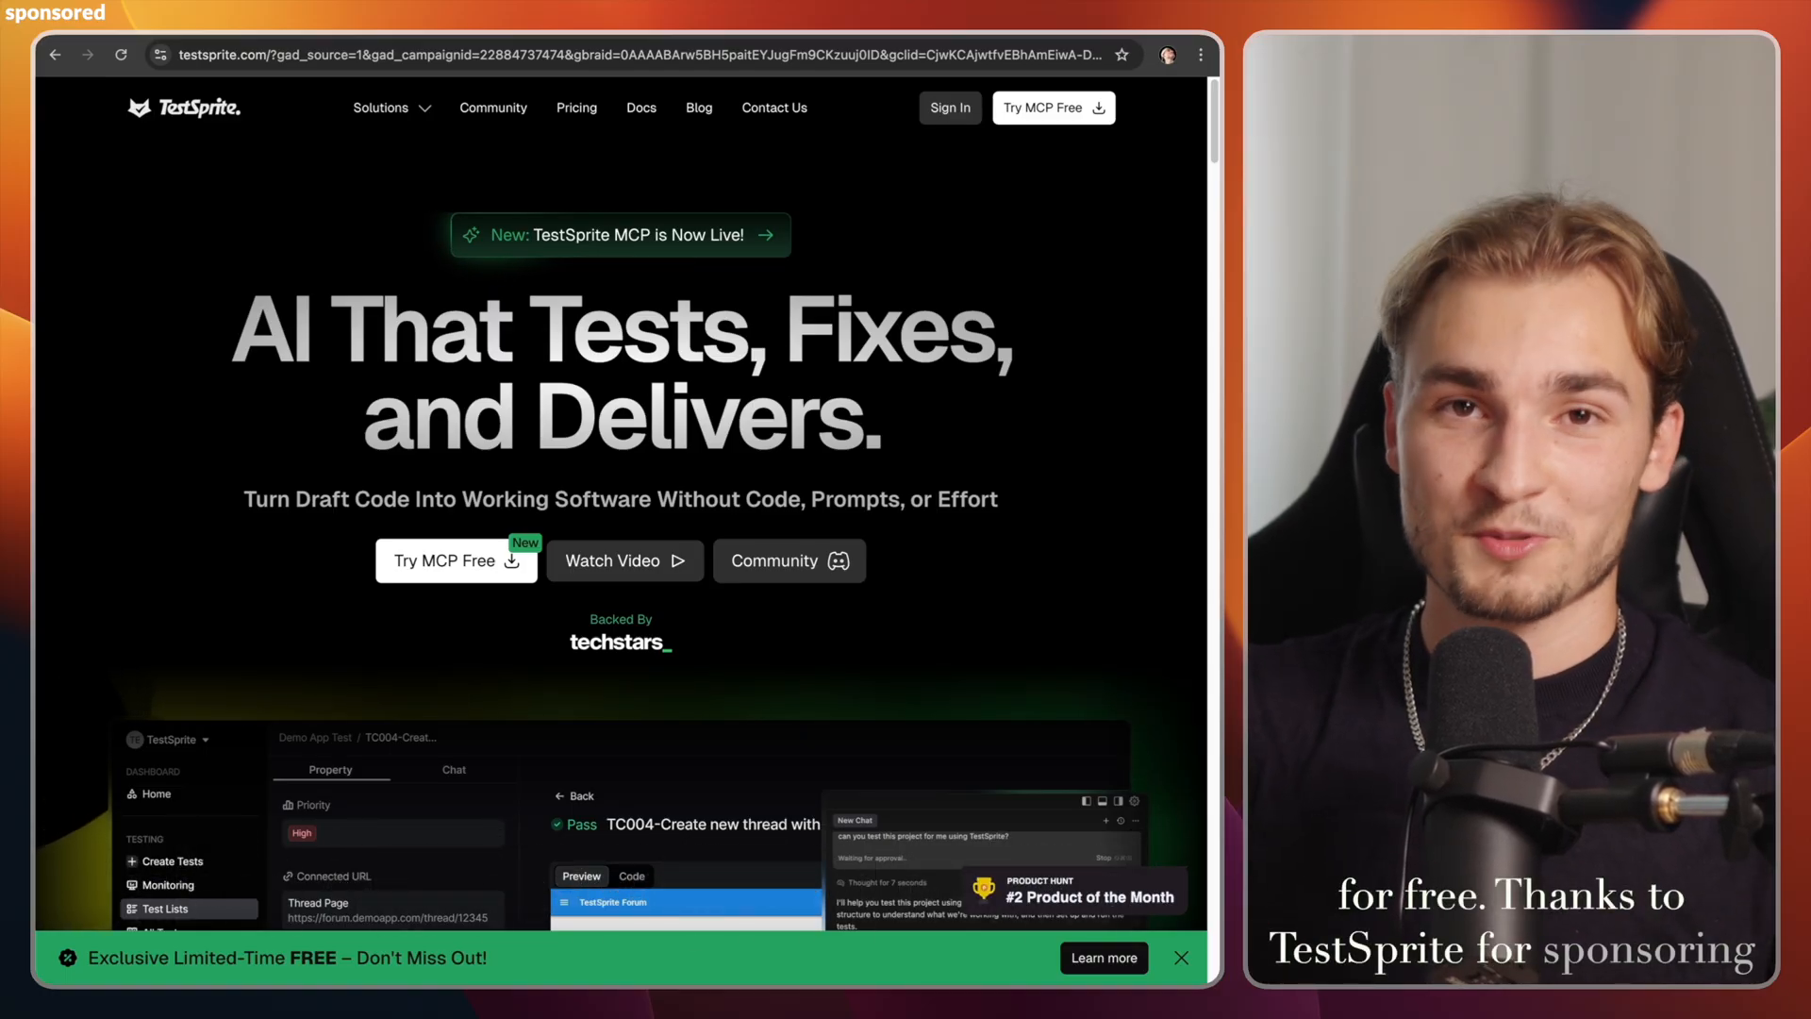
{"action": "type", "text": "ai-sdk.dev/elements/overview"}
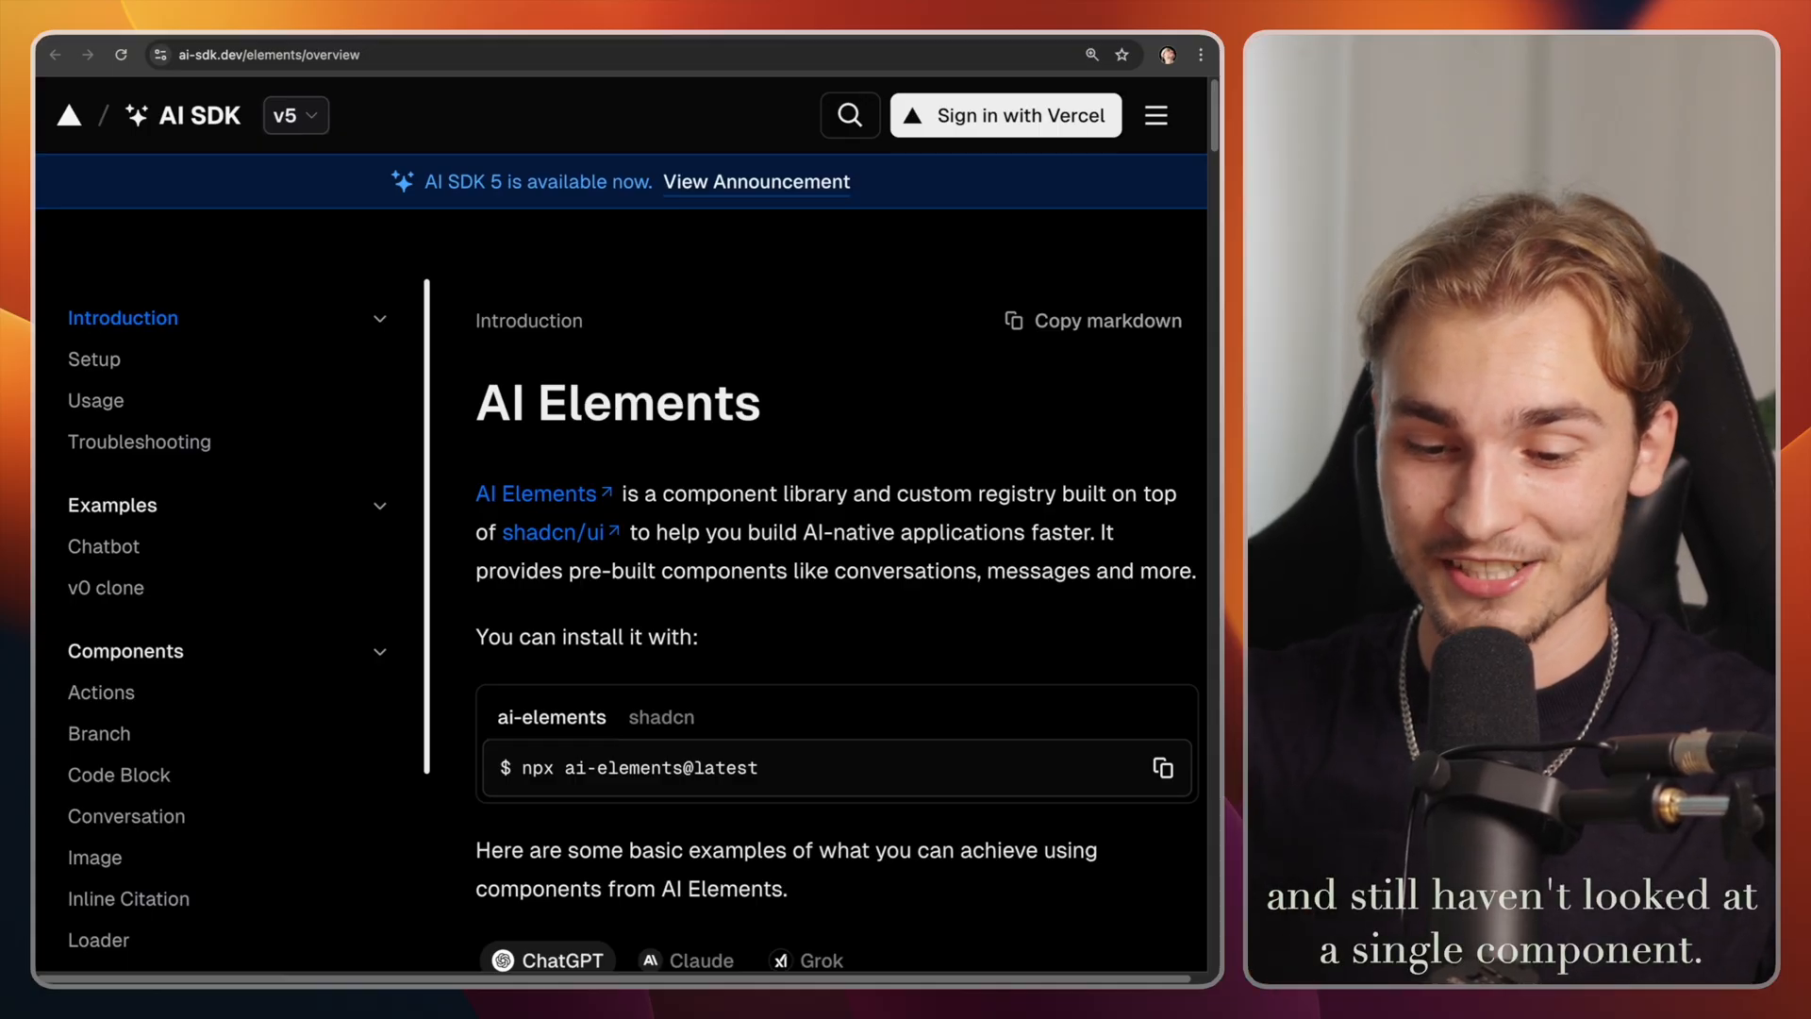
- View the Prompt Input component page and try its model dropdown, keeping GPT-4
{"action": "scroll", "scroll_direction": "down", "scroll_amount": 3}
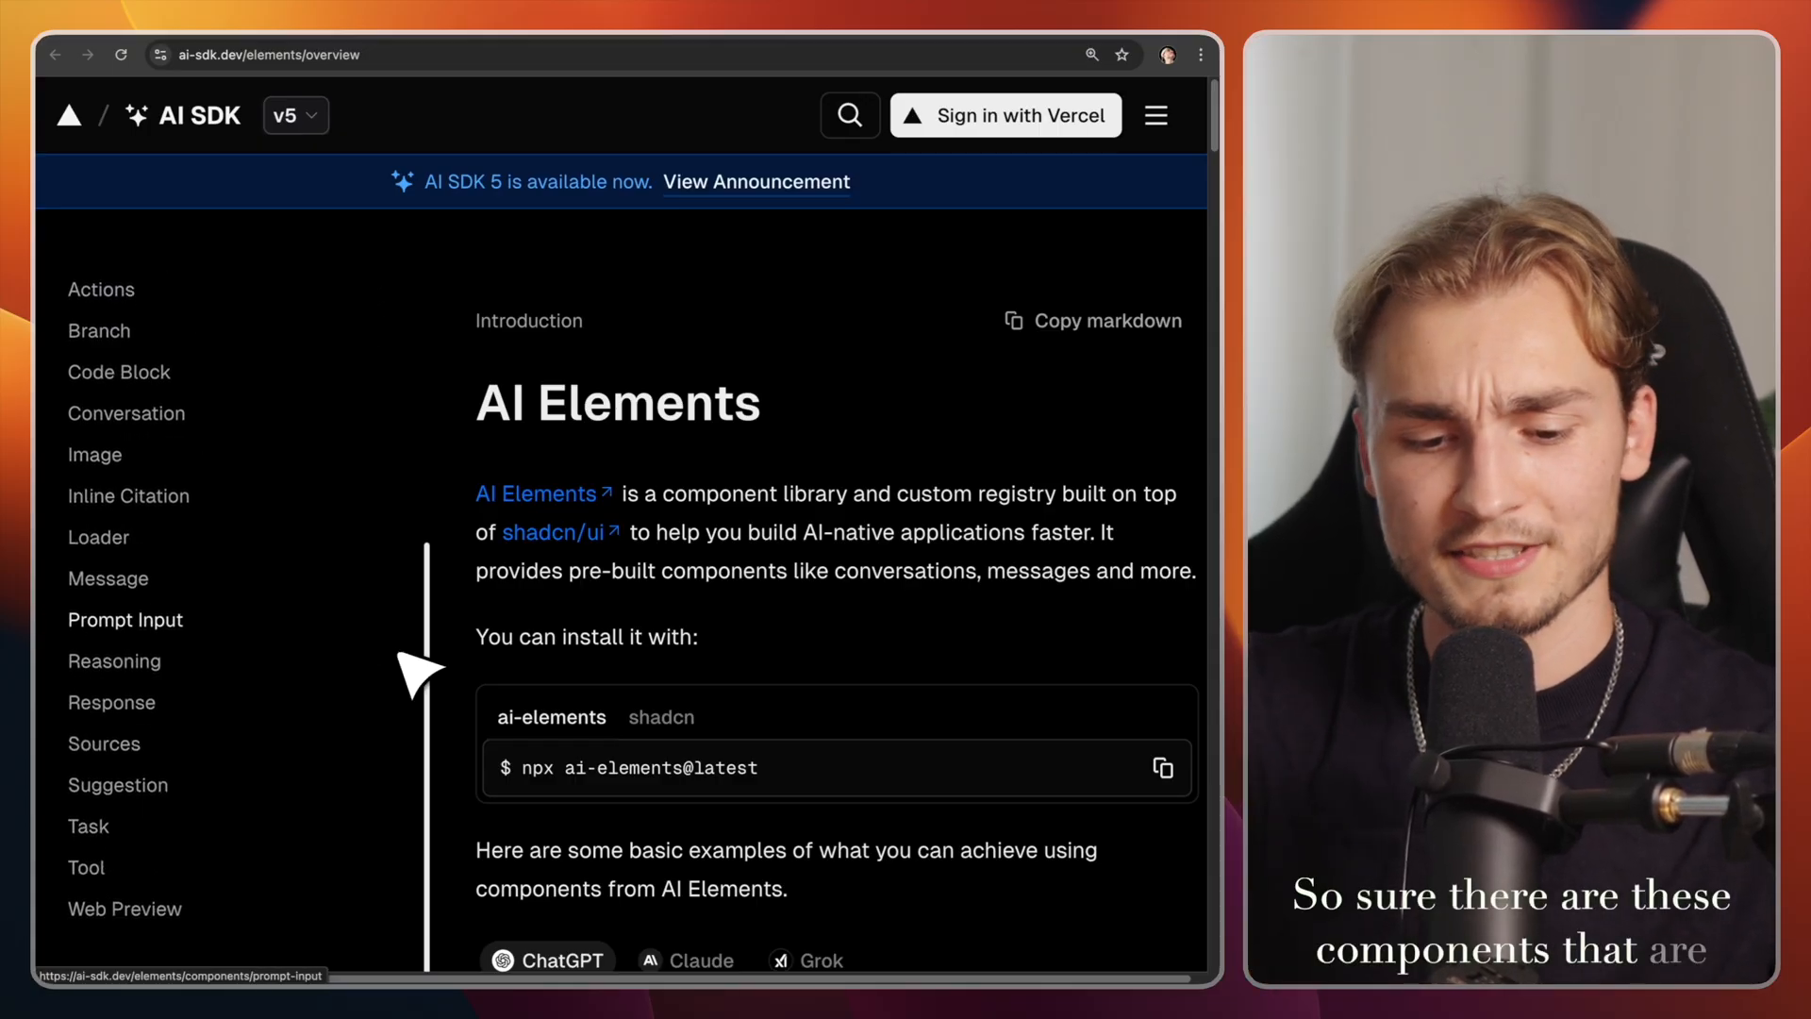
{"action": "left_click", "coordinate": [107, 579]}
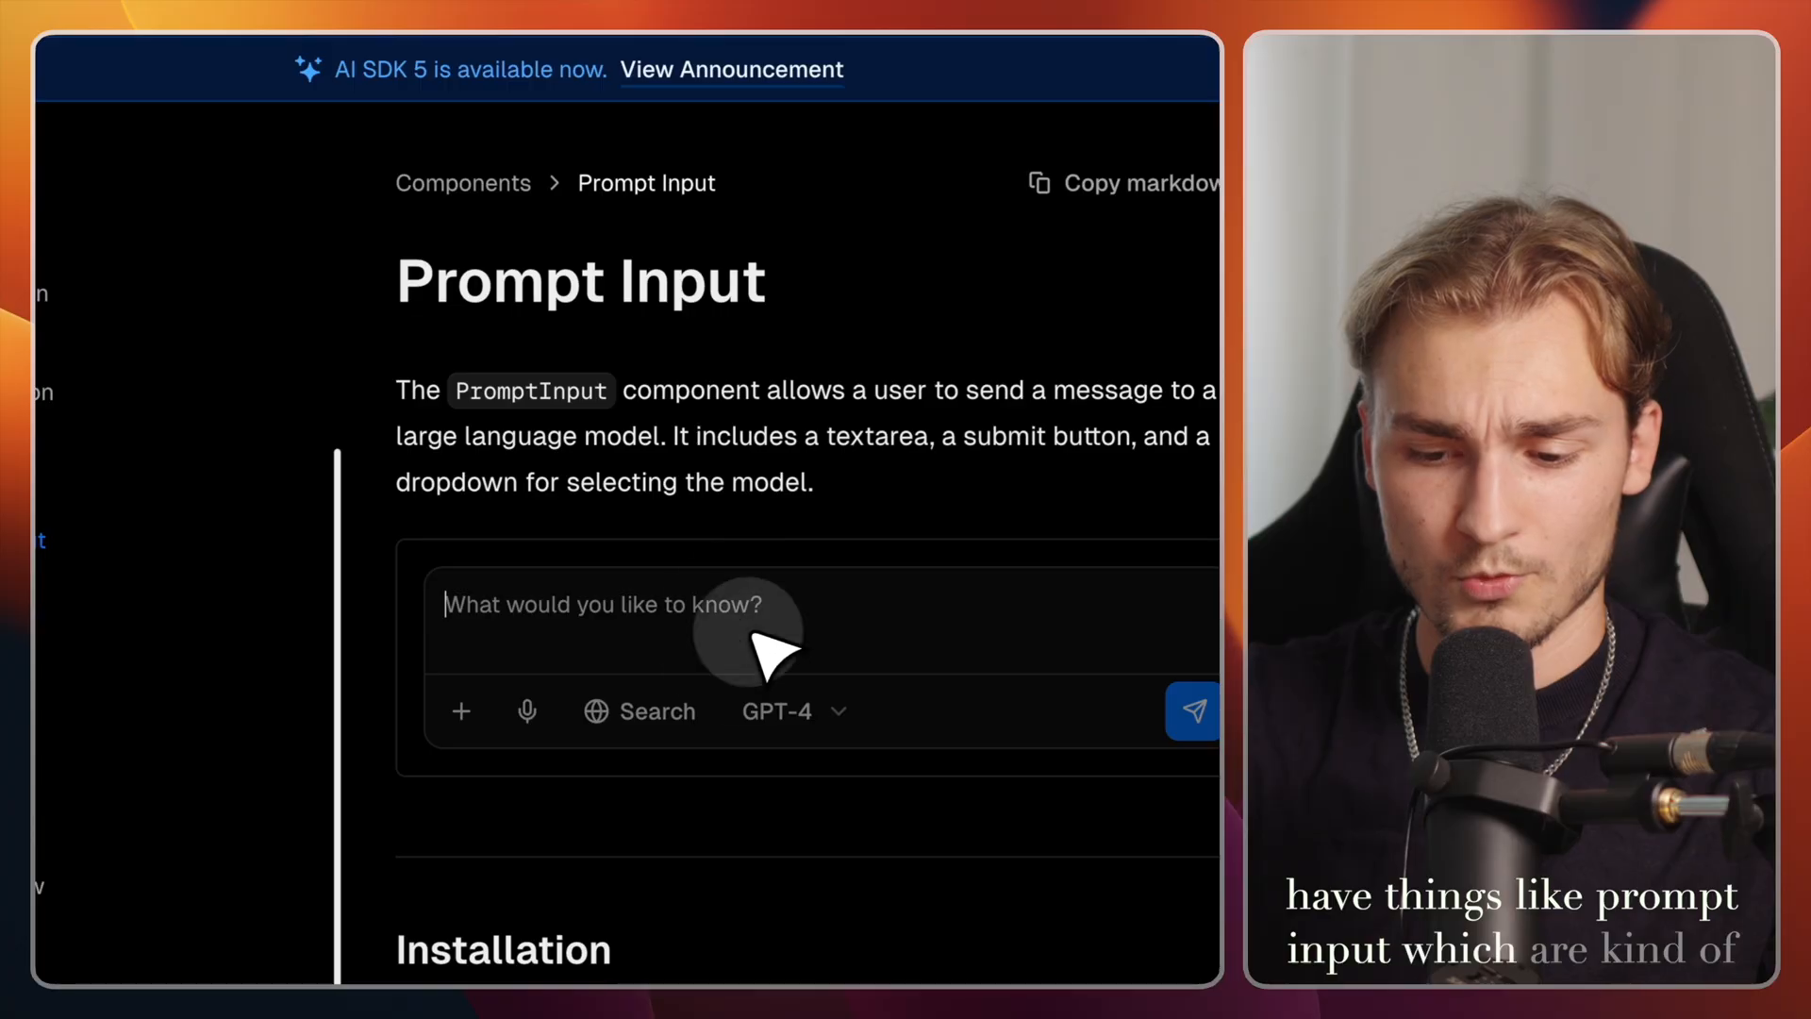
{"action": "left_click", "coordinate": [790, 713]}
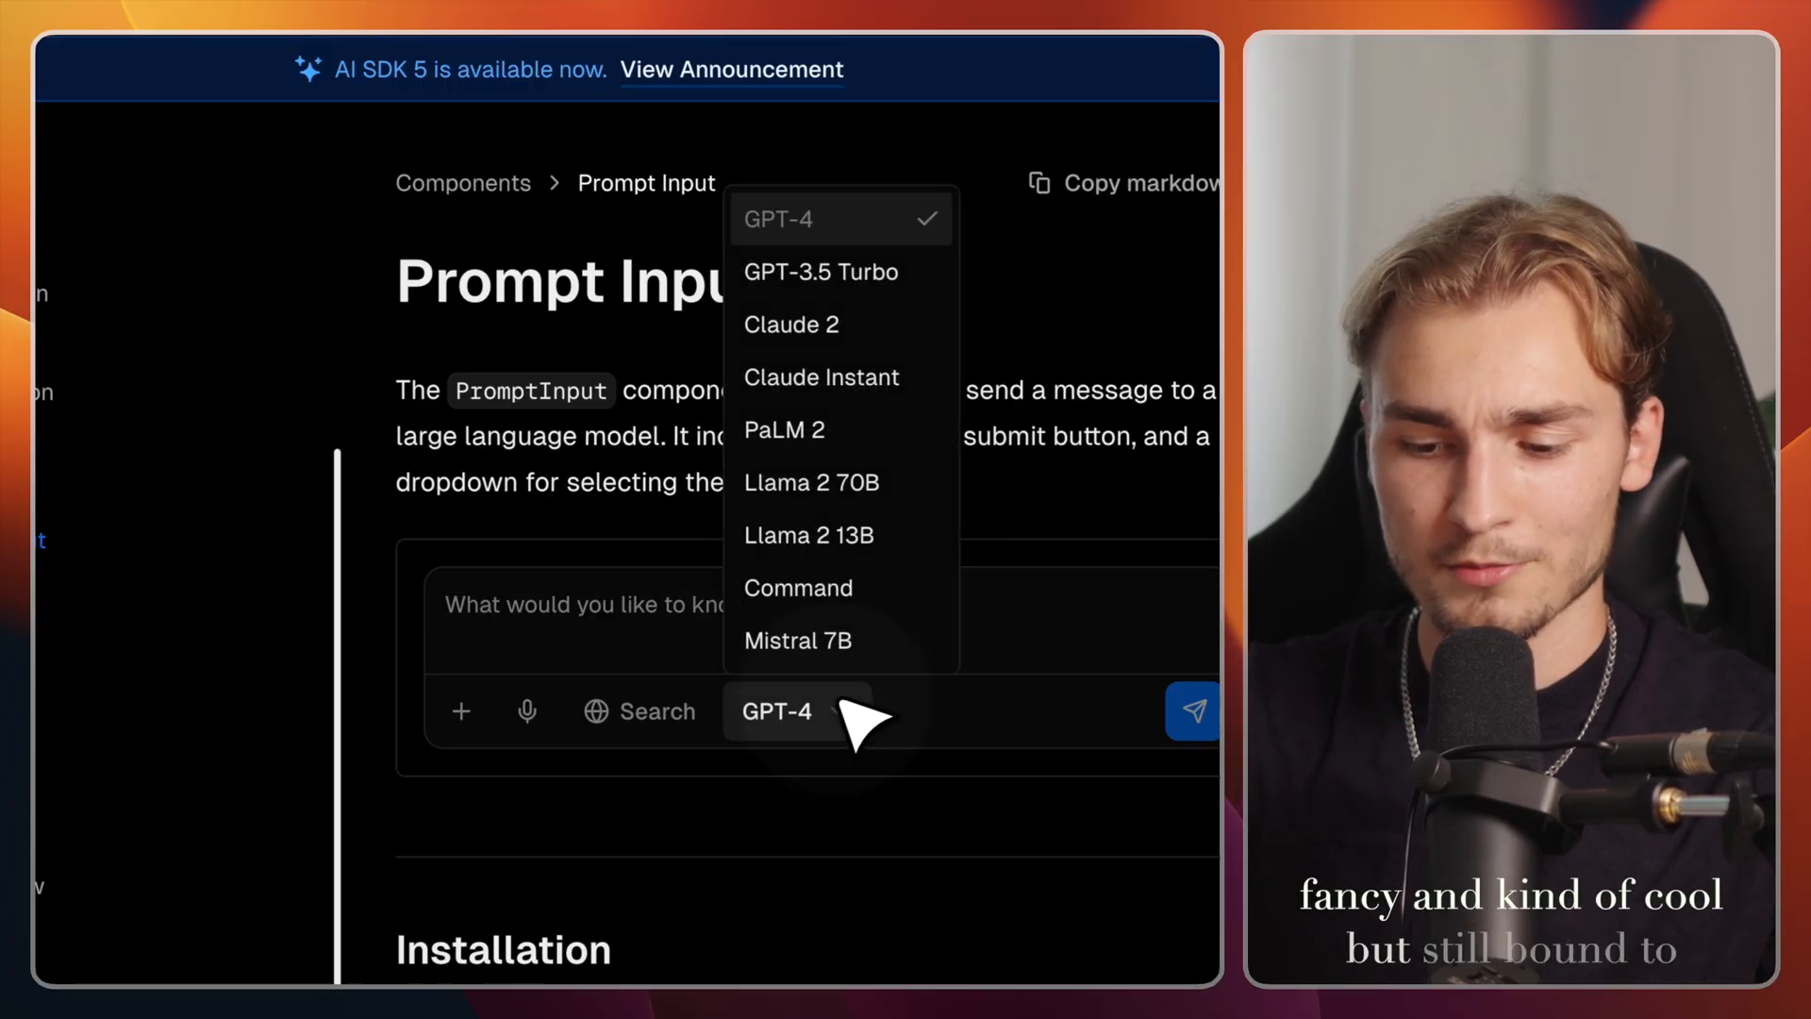
{"action": "left_click", "coordinate": [777, 711]}
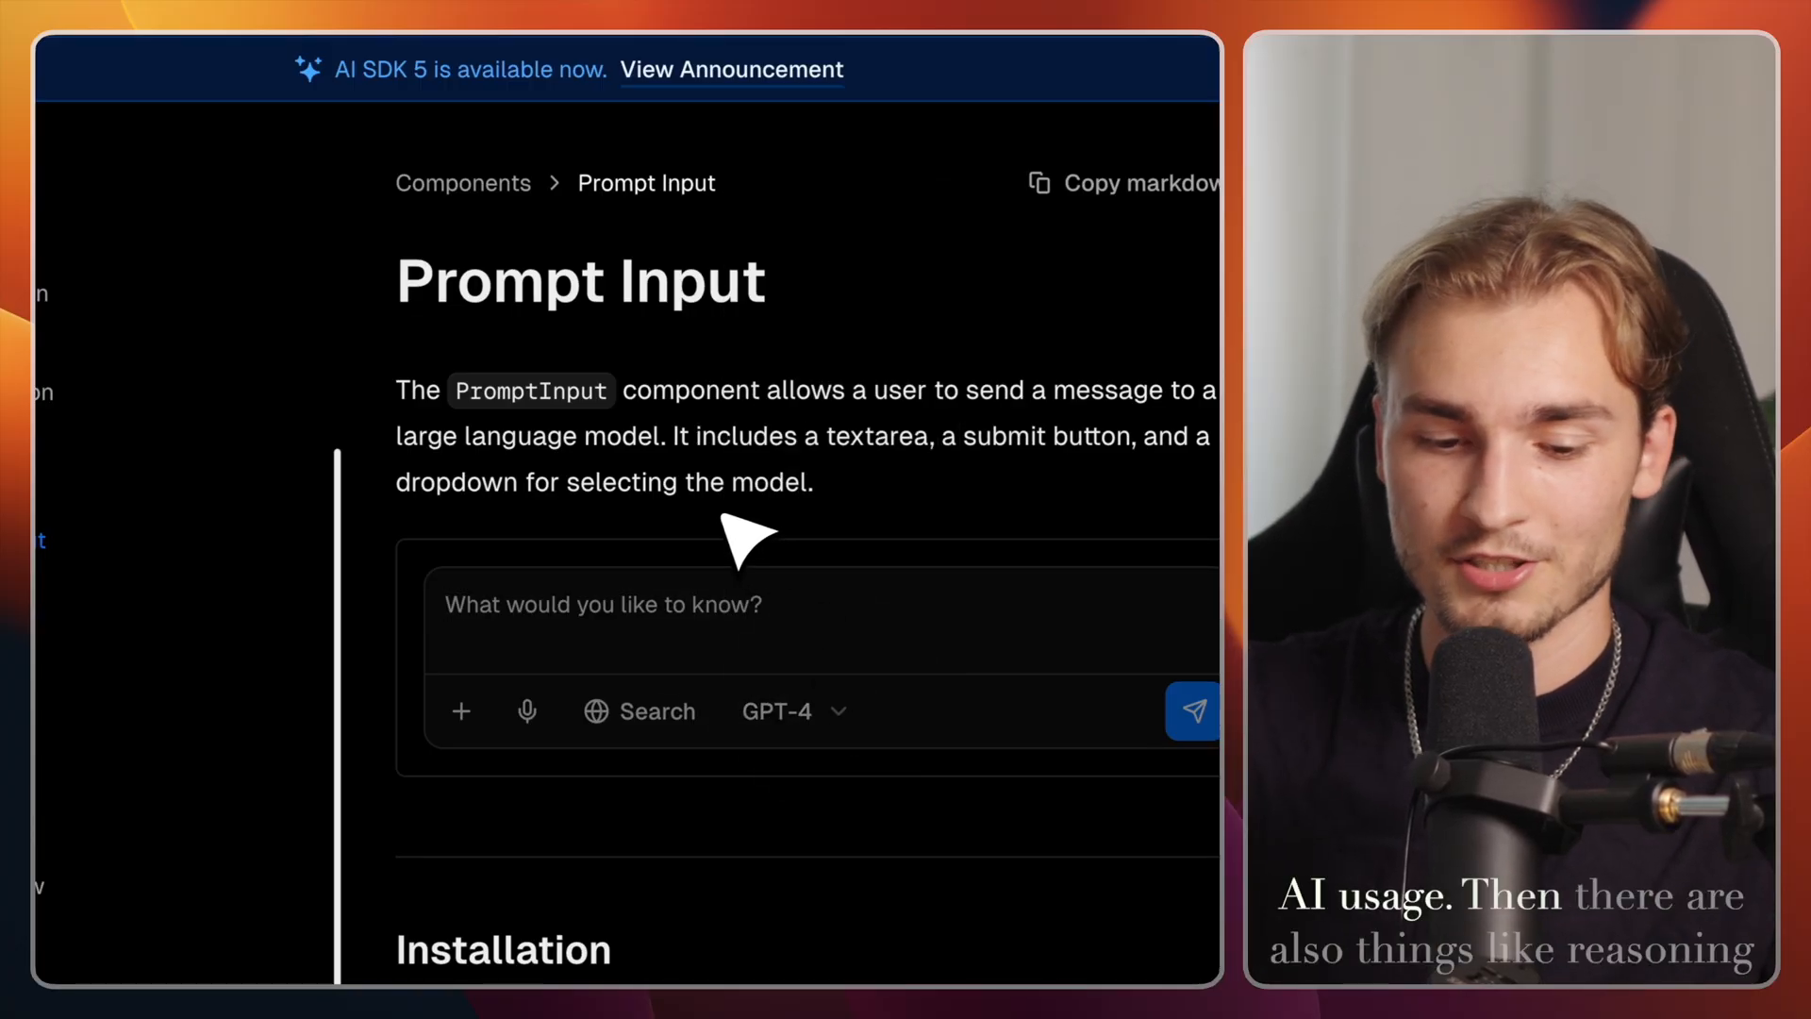
- View the Response component page, then the Inline Citation component page
{"action": "left_click", "coordinate": [102, 639]}
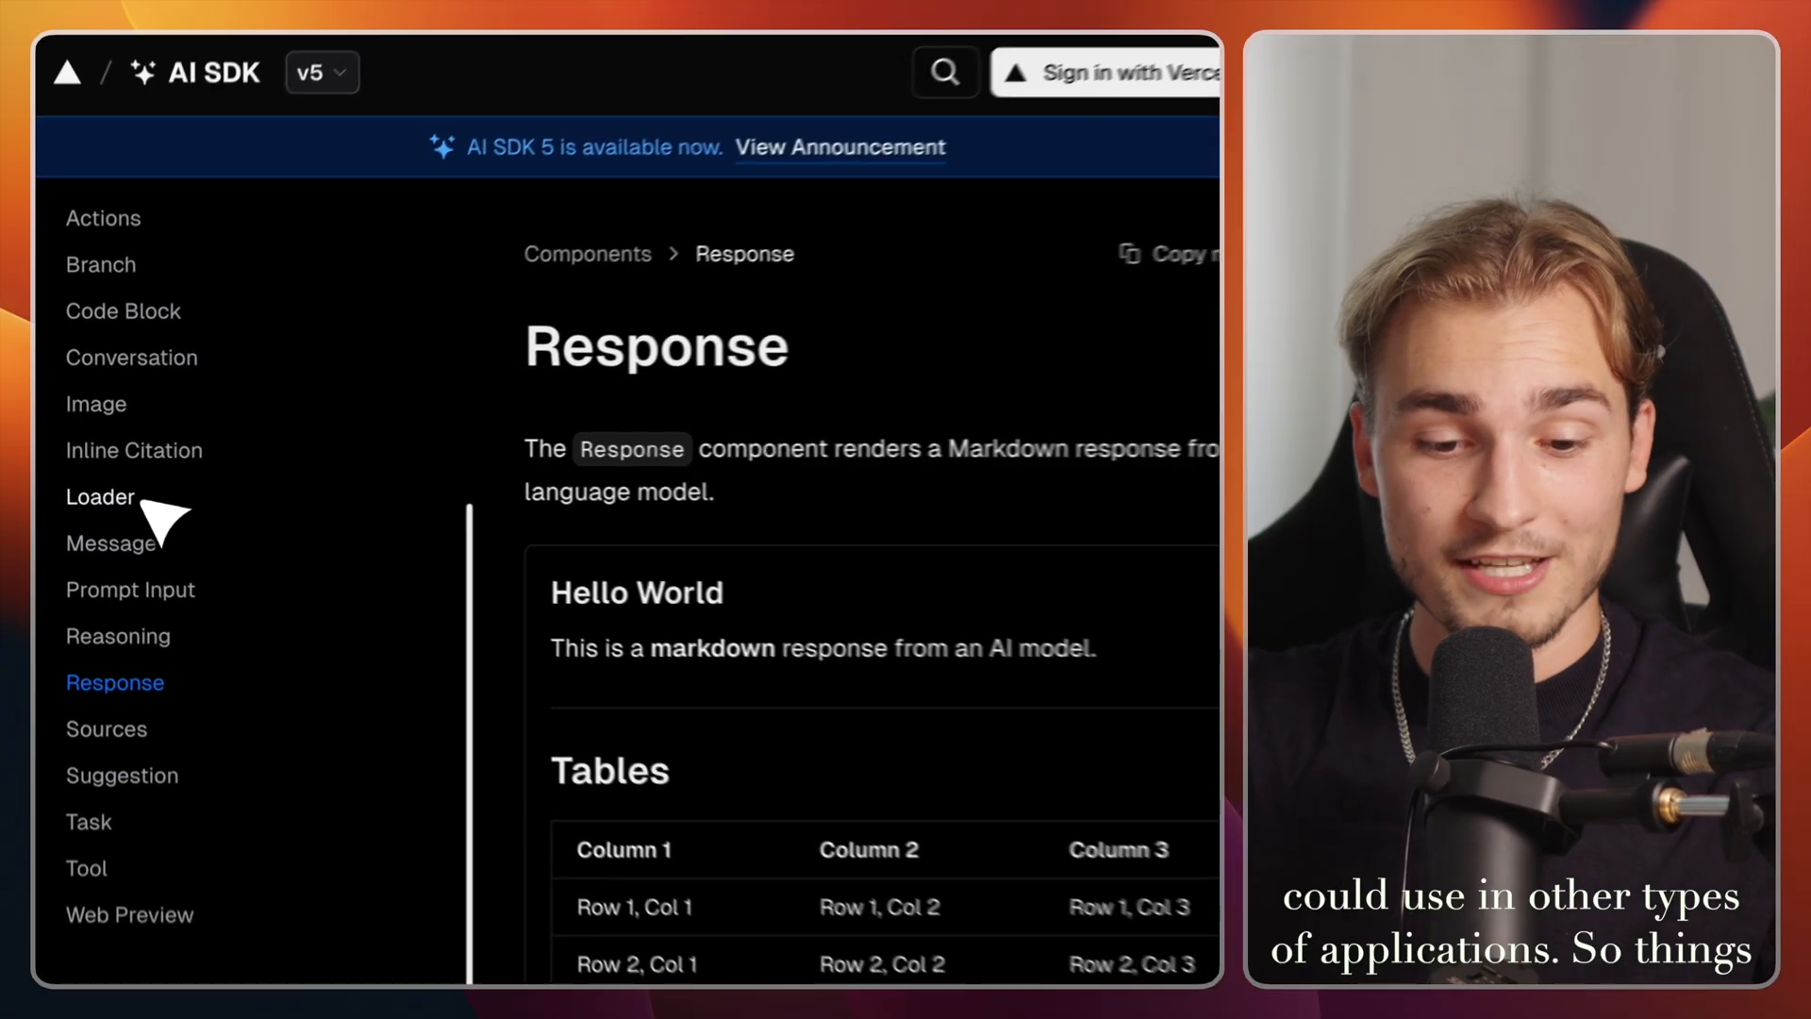
{"action": "left_click", "coordinate": [99, 498]}
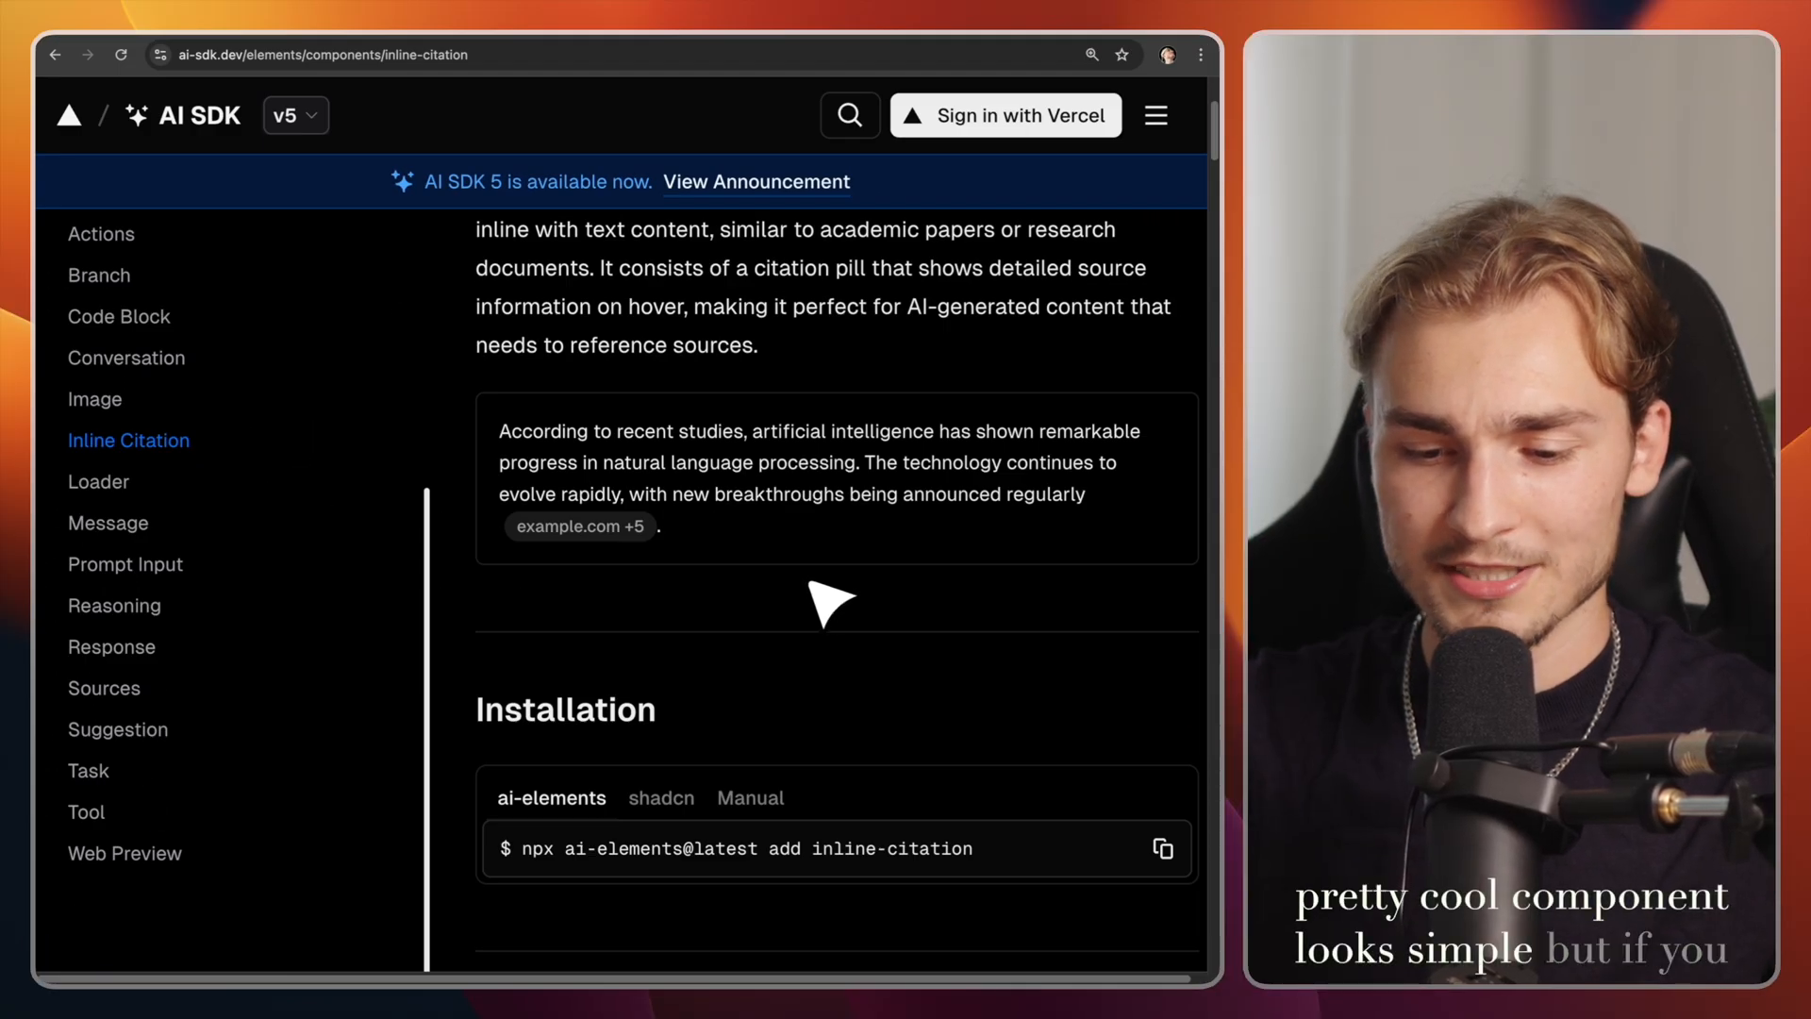
{"action": "mouse_move", "coordinate": [577, 526]}
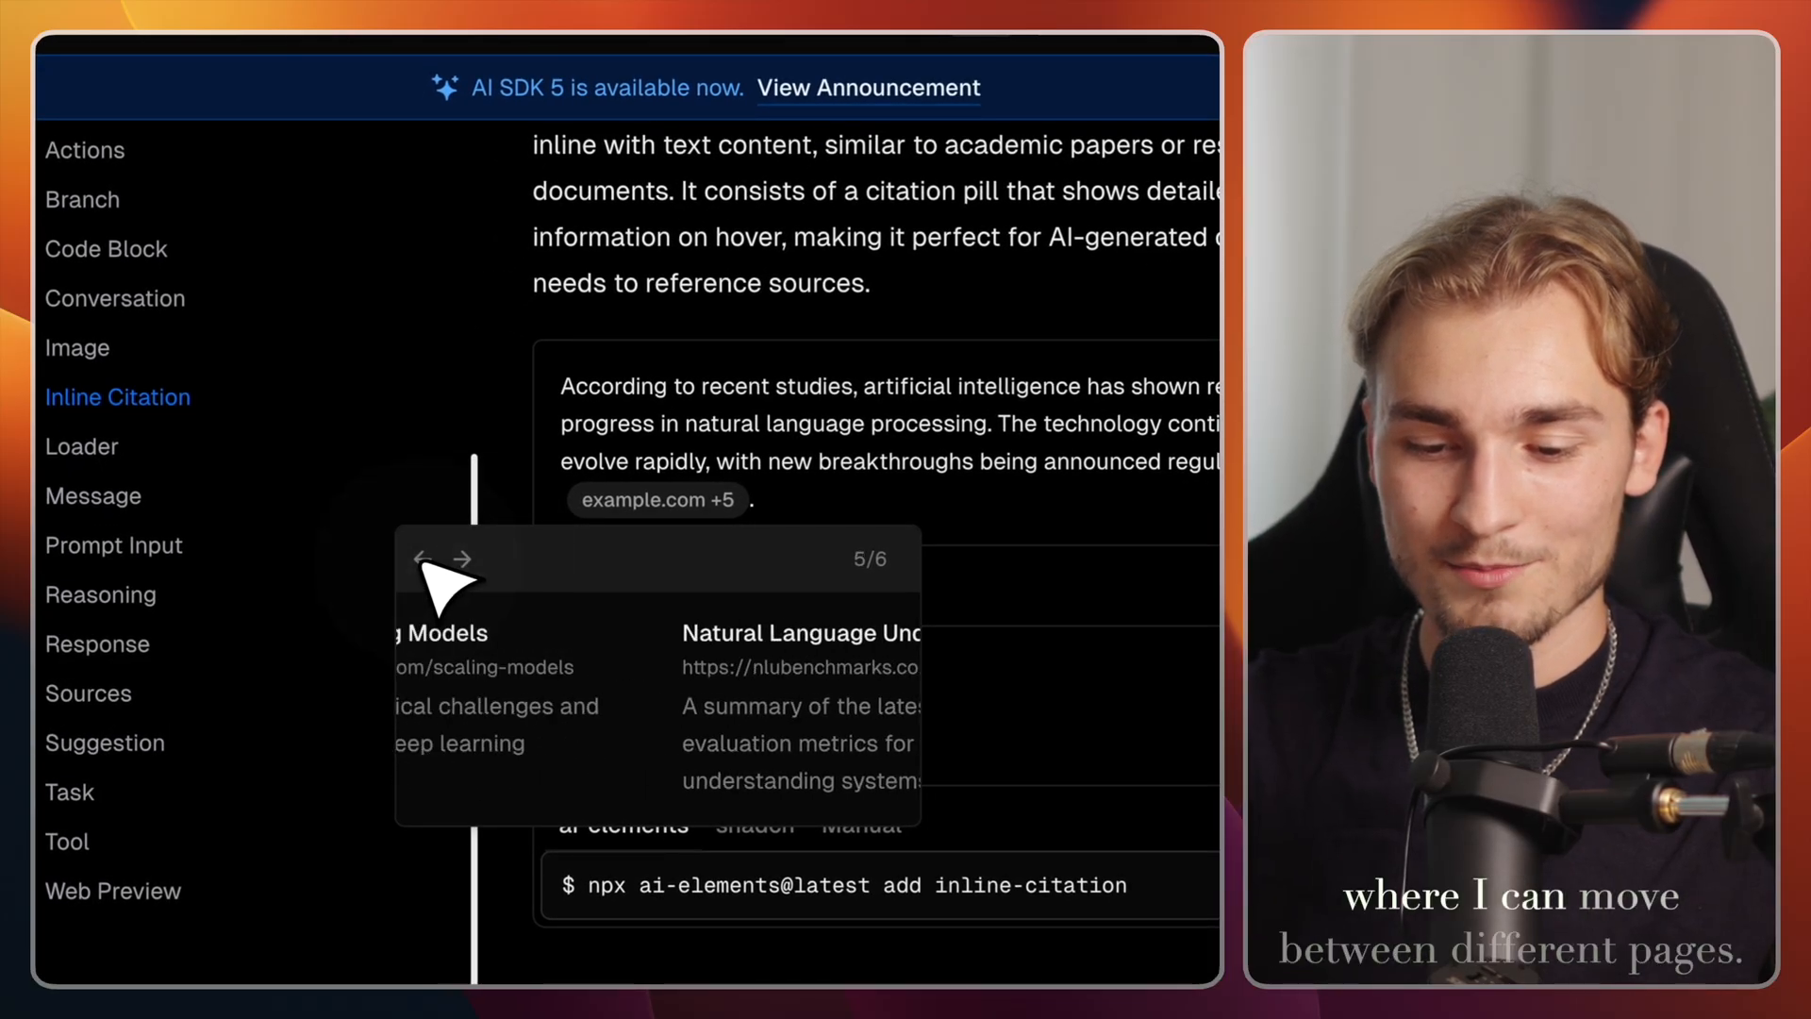
- Step through a citation preview source, then view the Code Block component's React example
{"action": "left_click", "coordinate": [422, 558]}
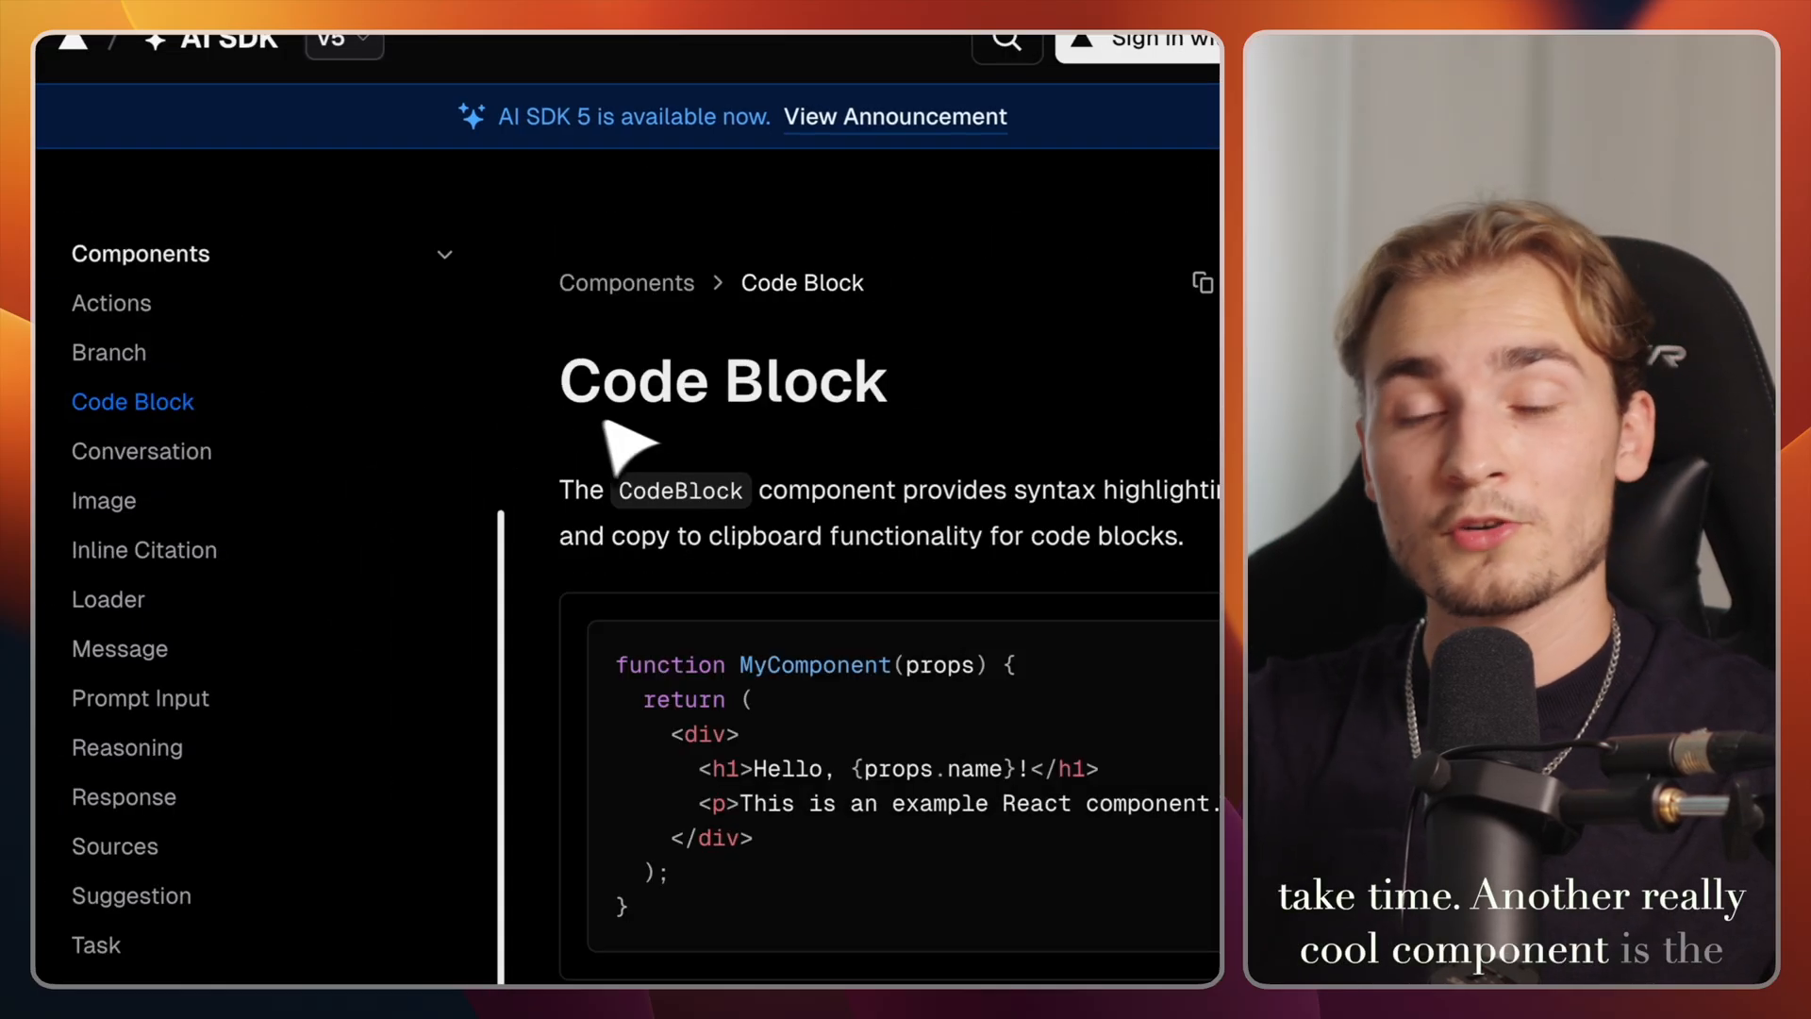
{"action": "scroll", "scroll_direction": "down", "scroll_amount": 3}
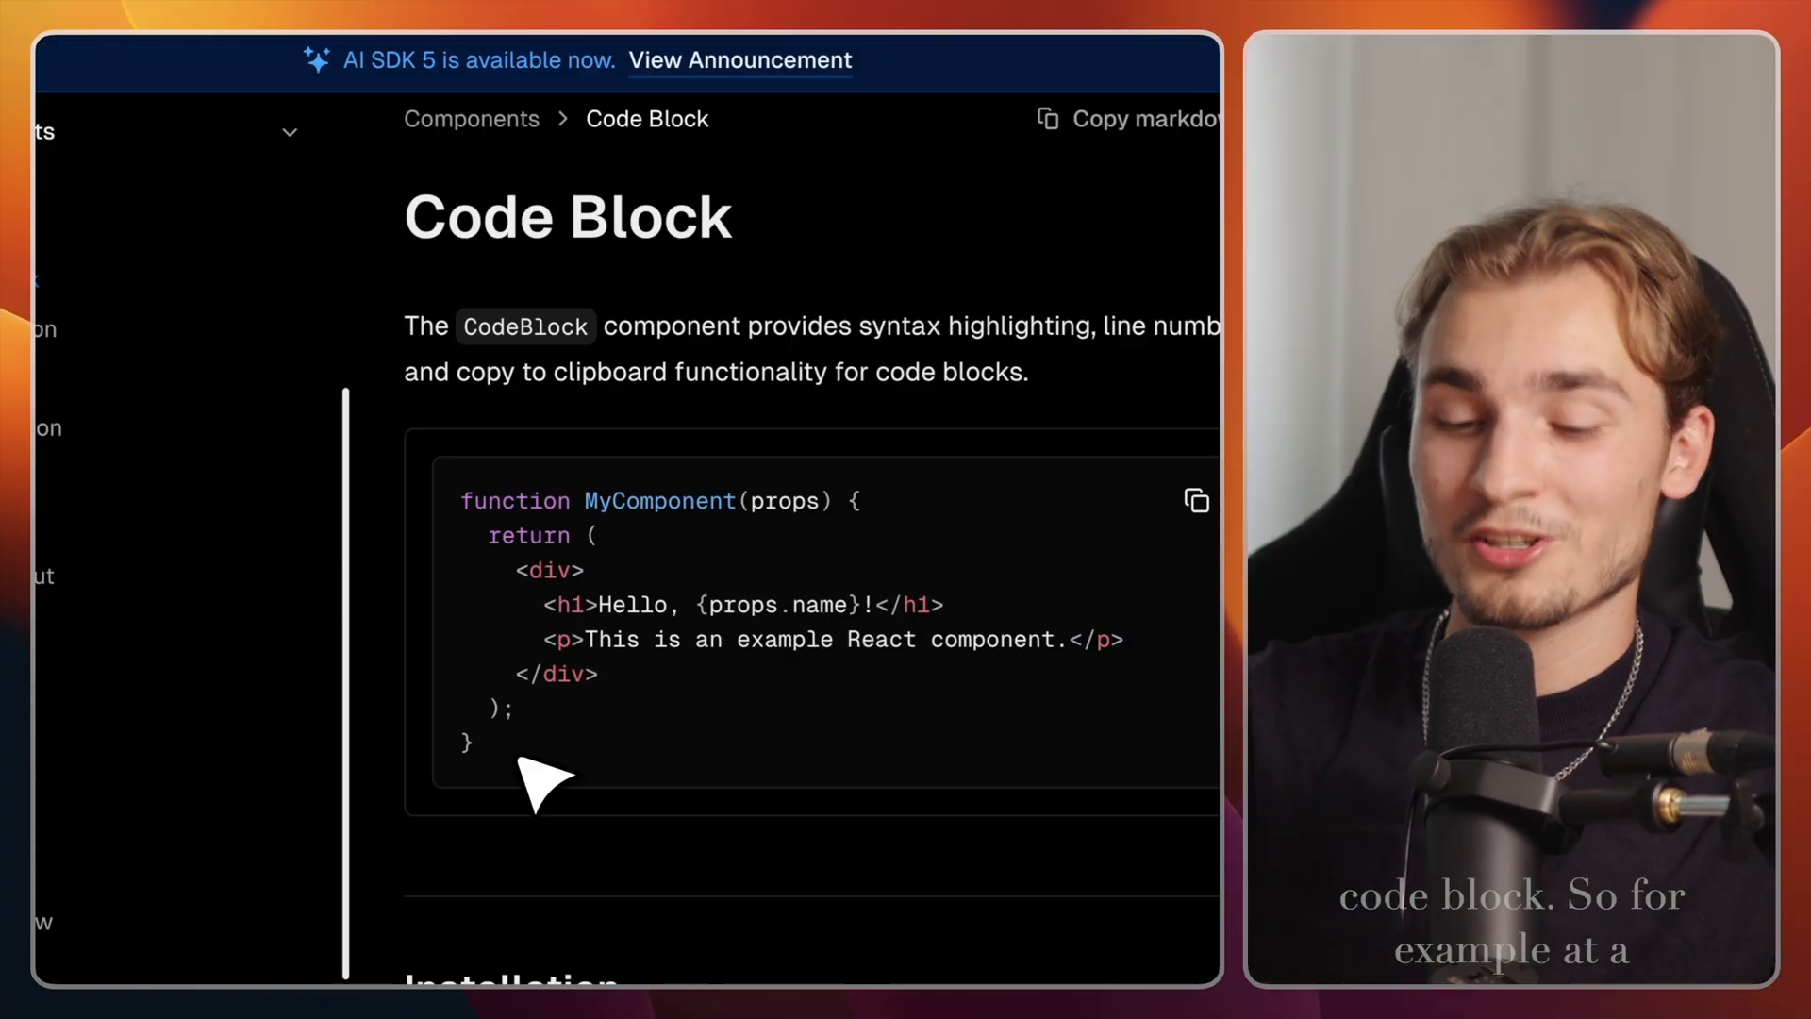
{"action": "mouse_move", "coordinate": [458, 502]}
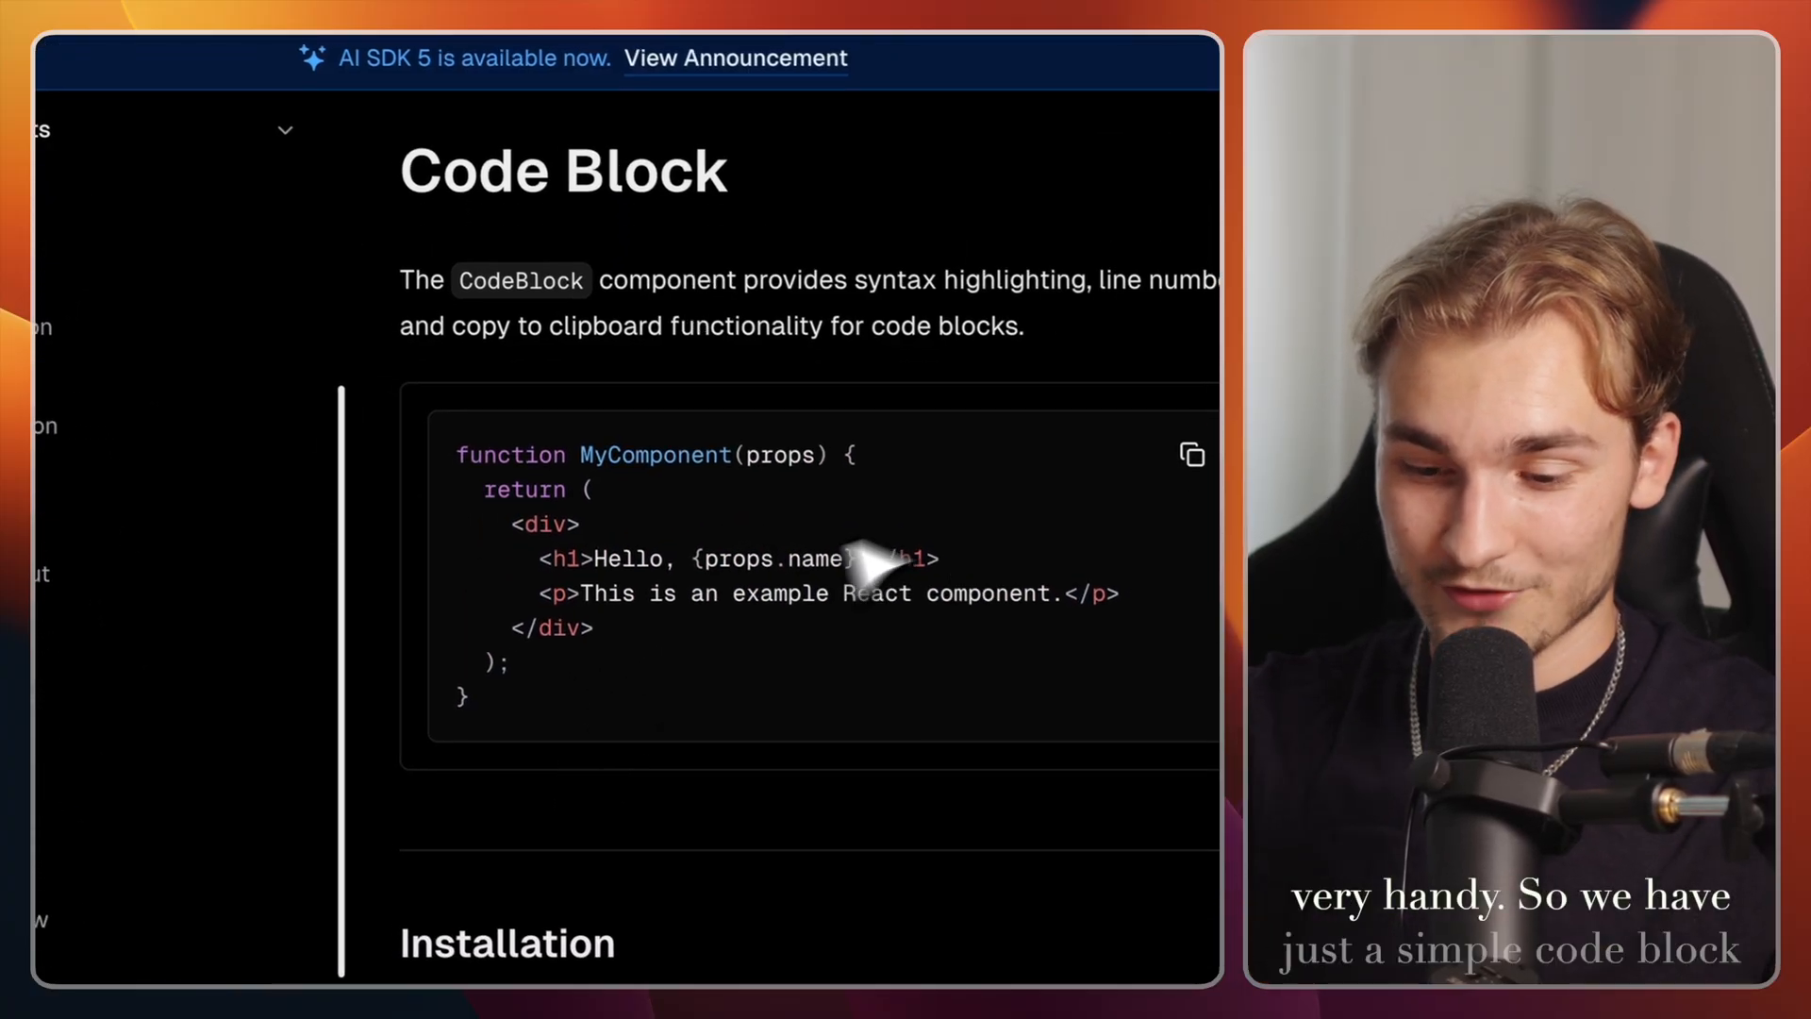
{"action": "left_click", "coordinate": [1192, 455]}
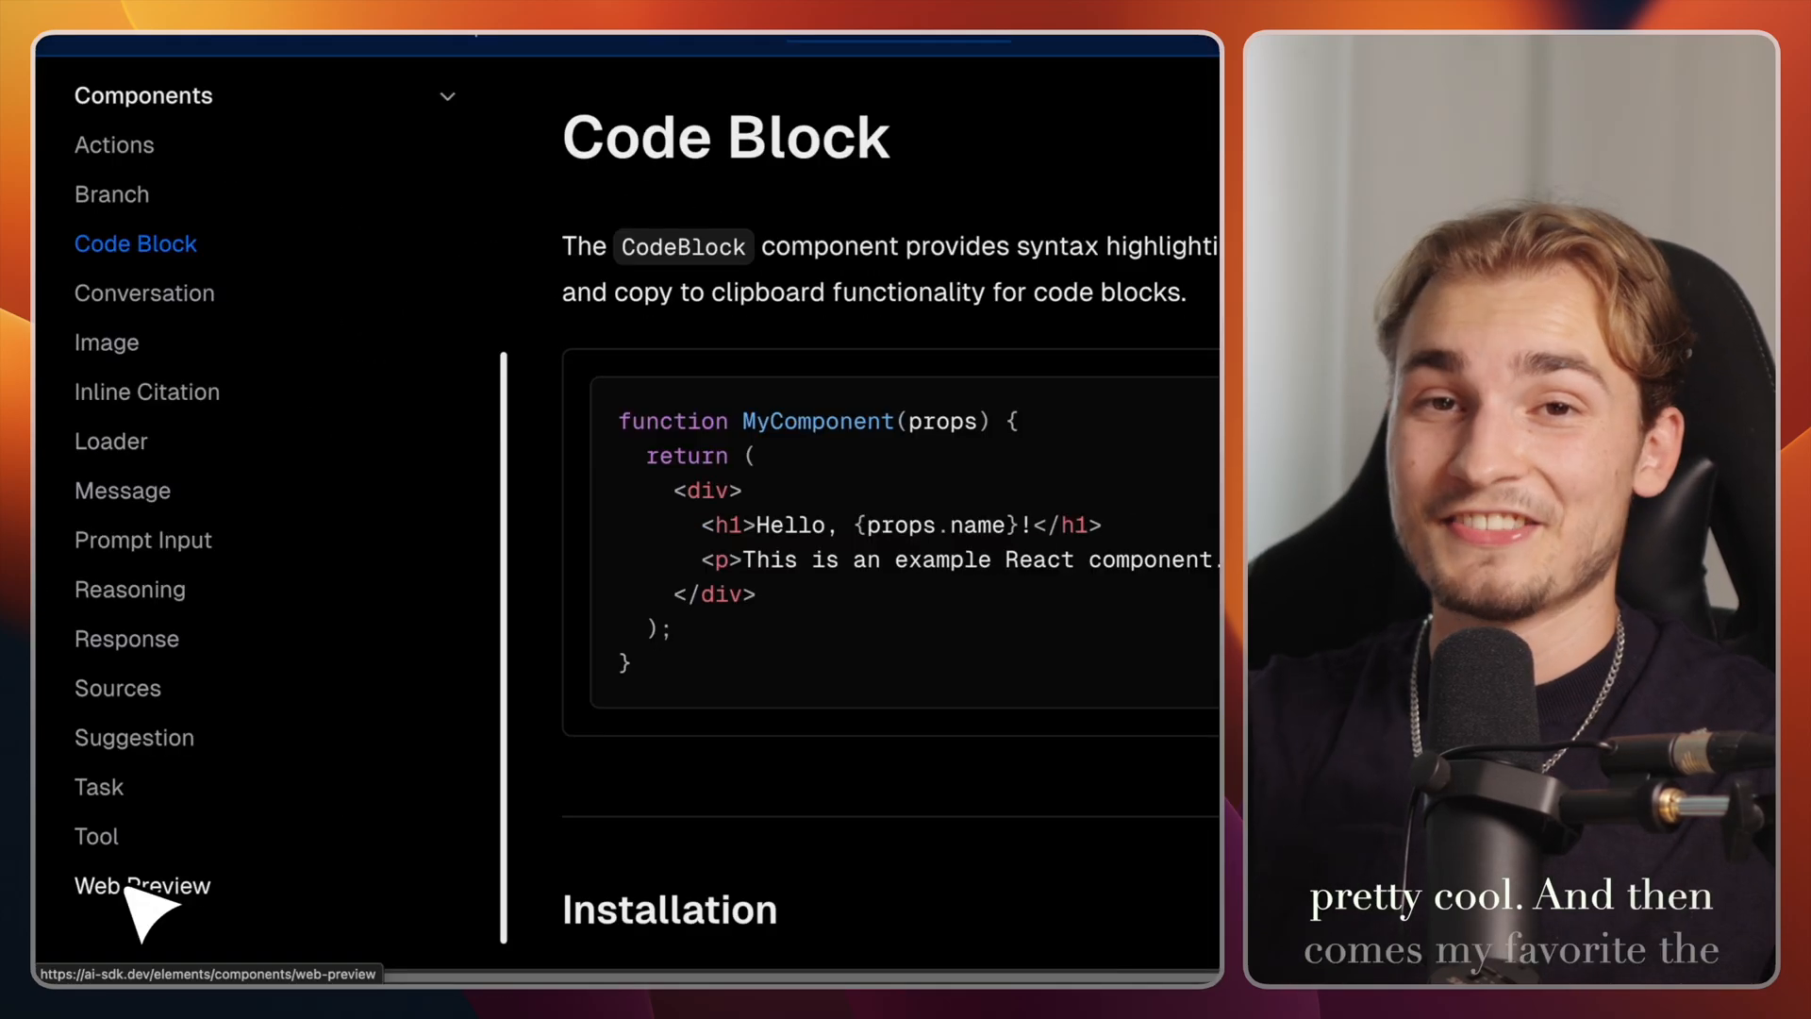
- View the Web Preview component page down to its Installation and Usage sections
{"action": "left_click", "coordinate": [141, 887]}
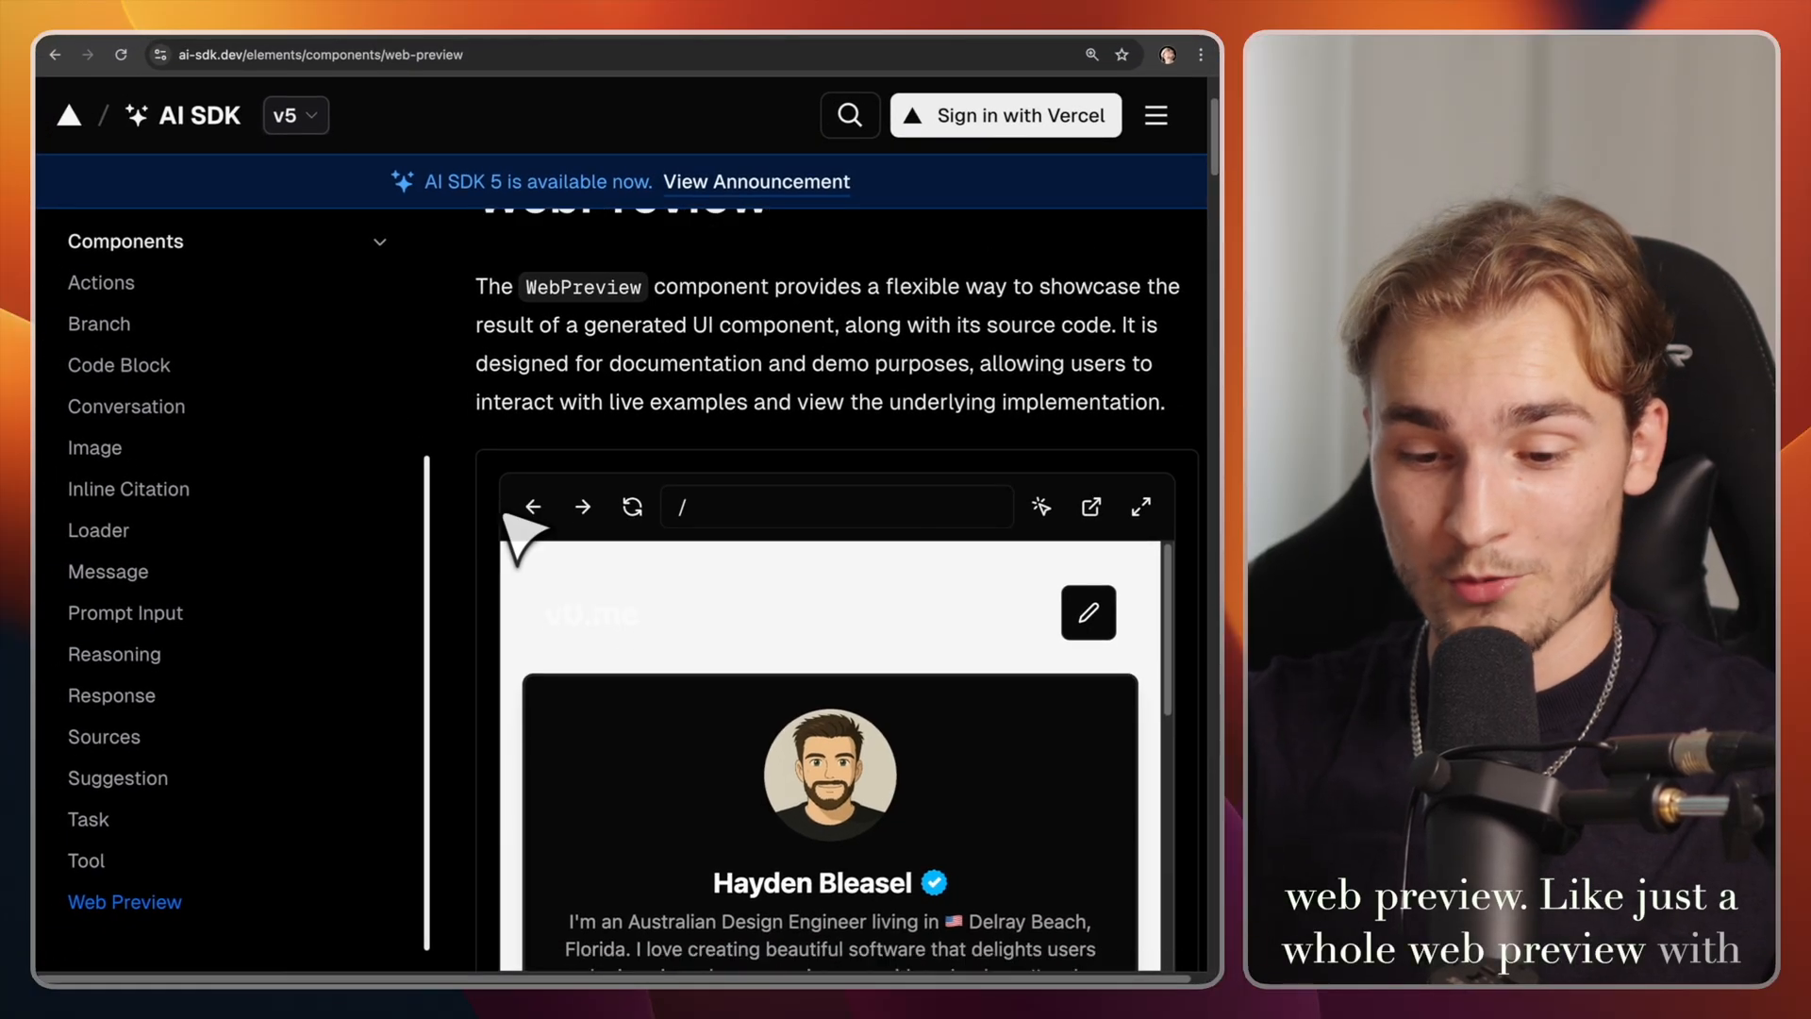
{"action": "mouse_move", "coordinate": [632, 505]}
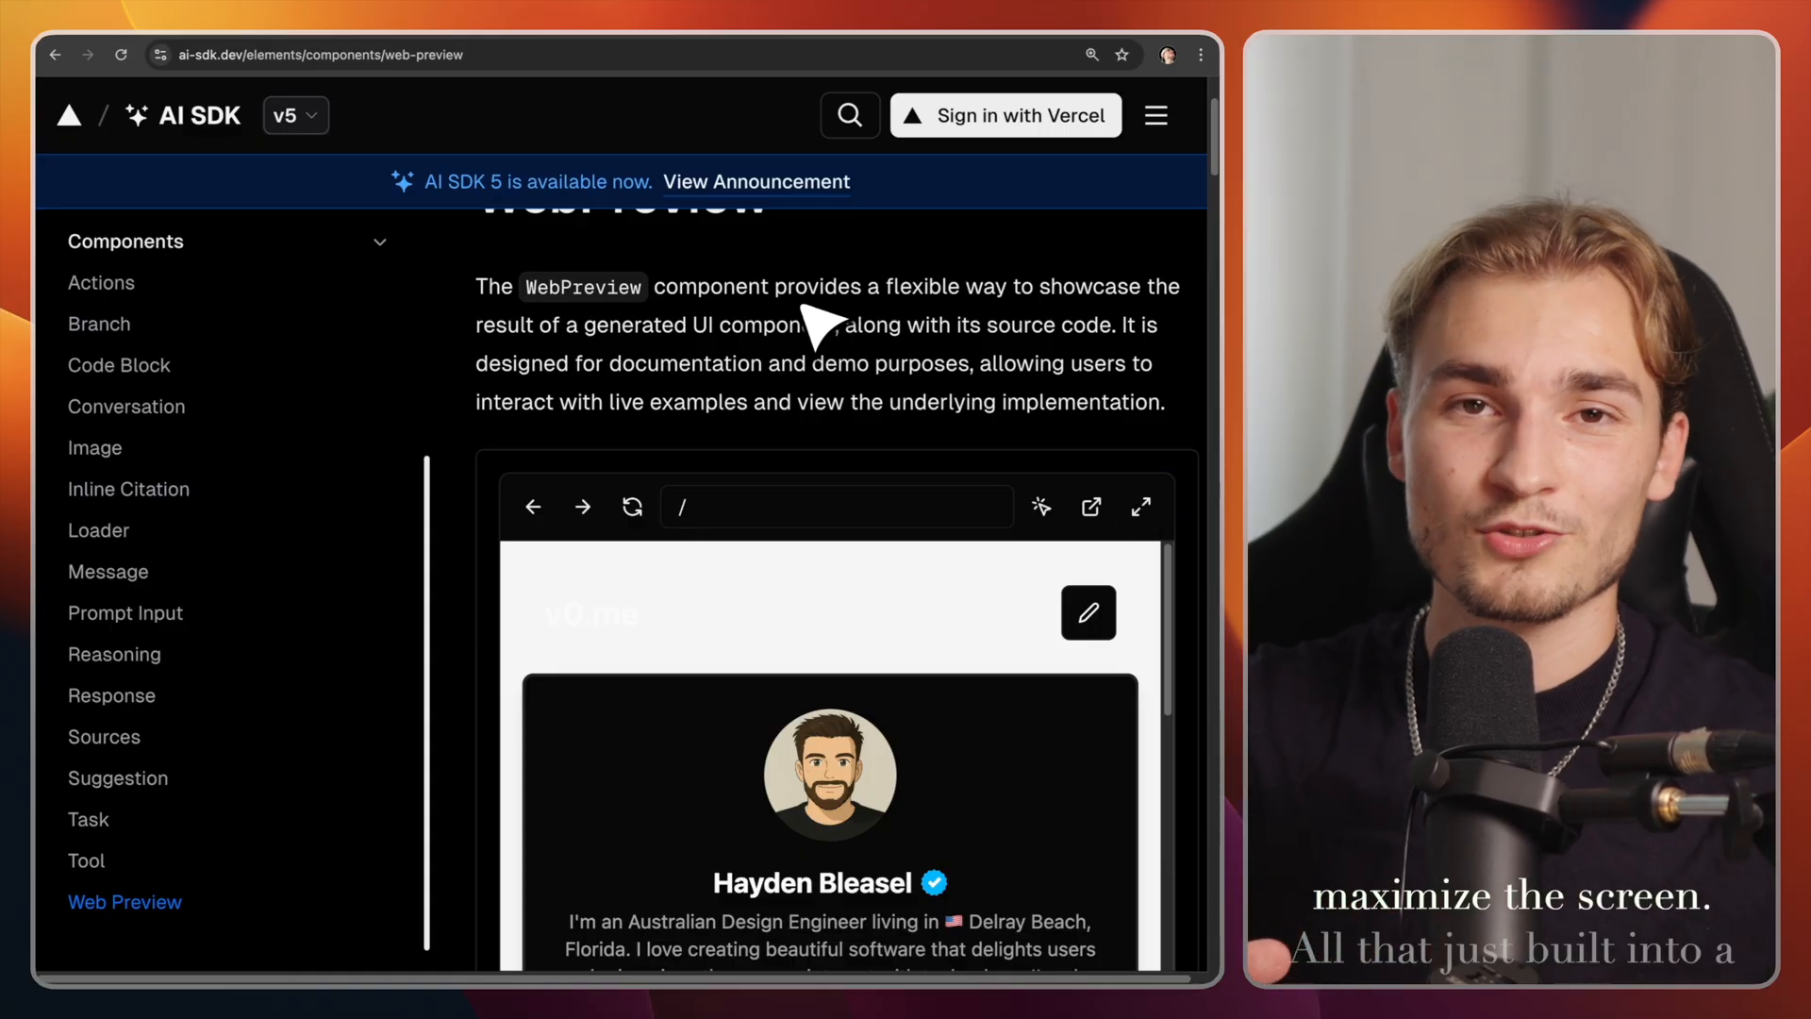
{"action": "scroll", "scroll_direction": "down", "scroll_amount": 3}
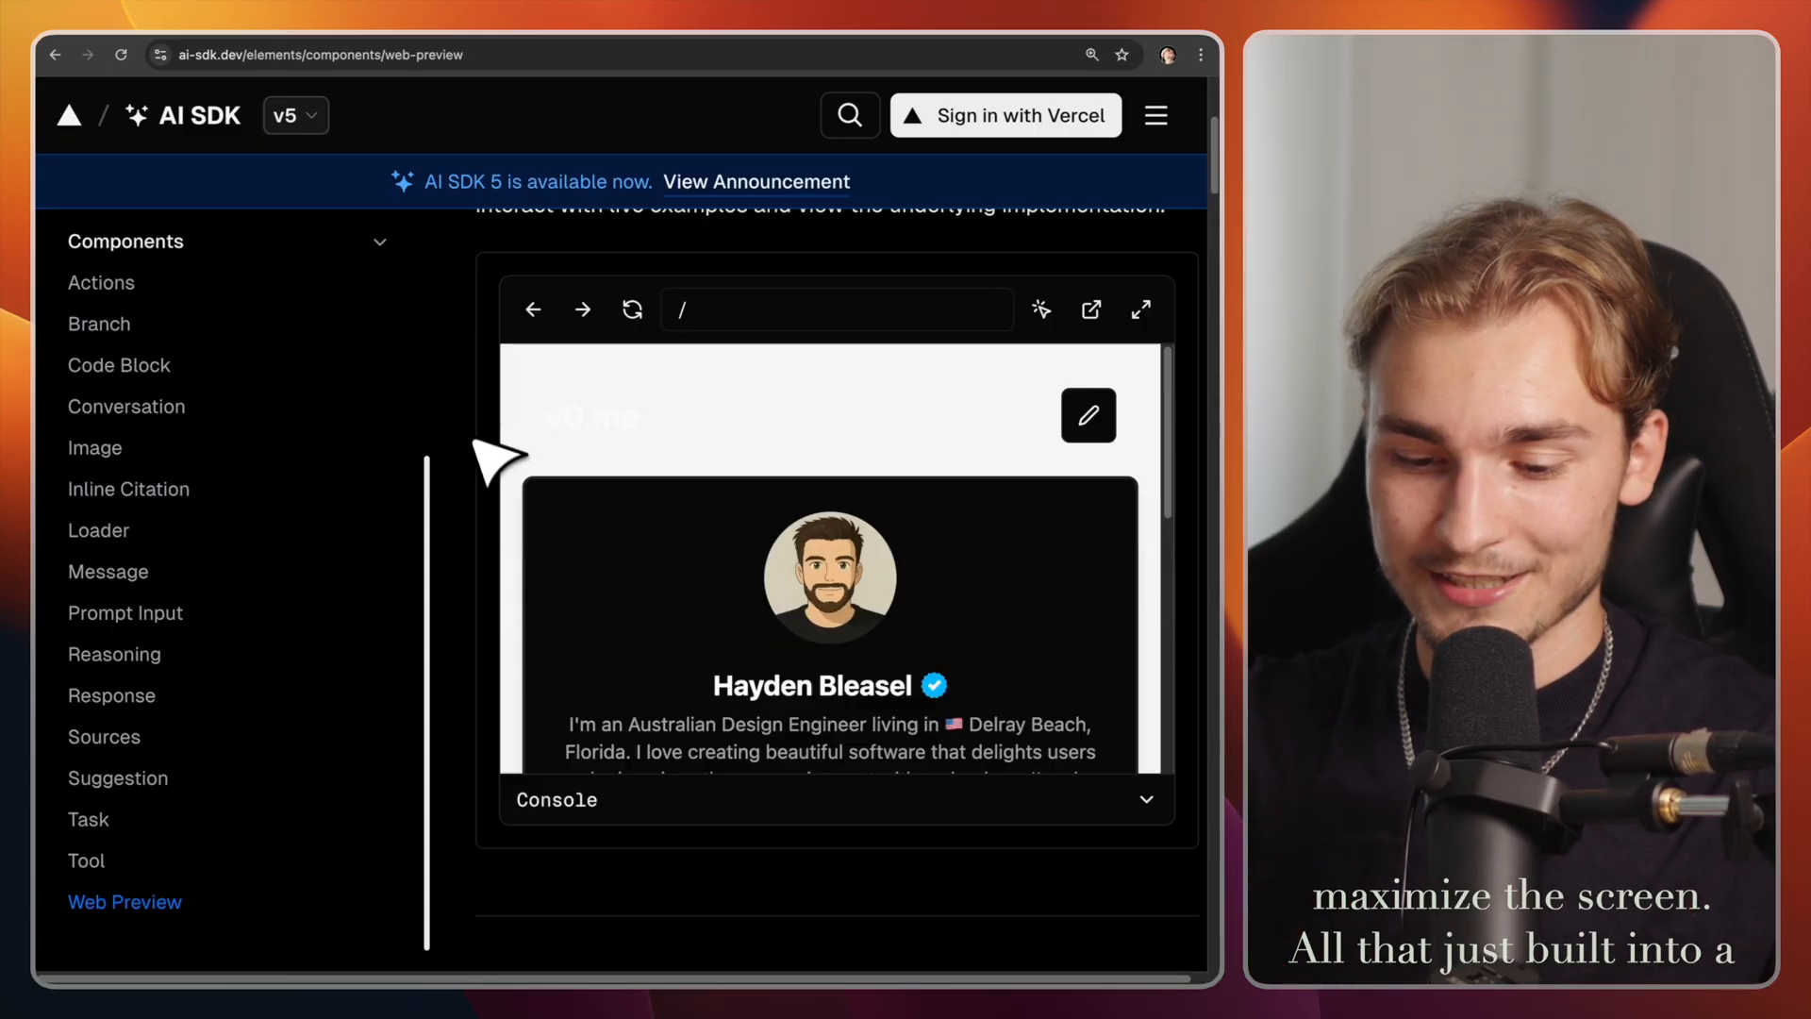
{"action": "scroll", "scroll_direction": "down", "scroll_amount": 3}
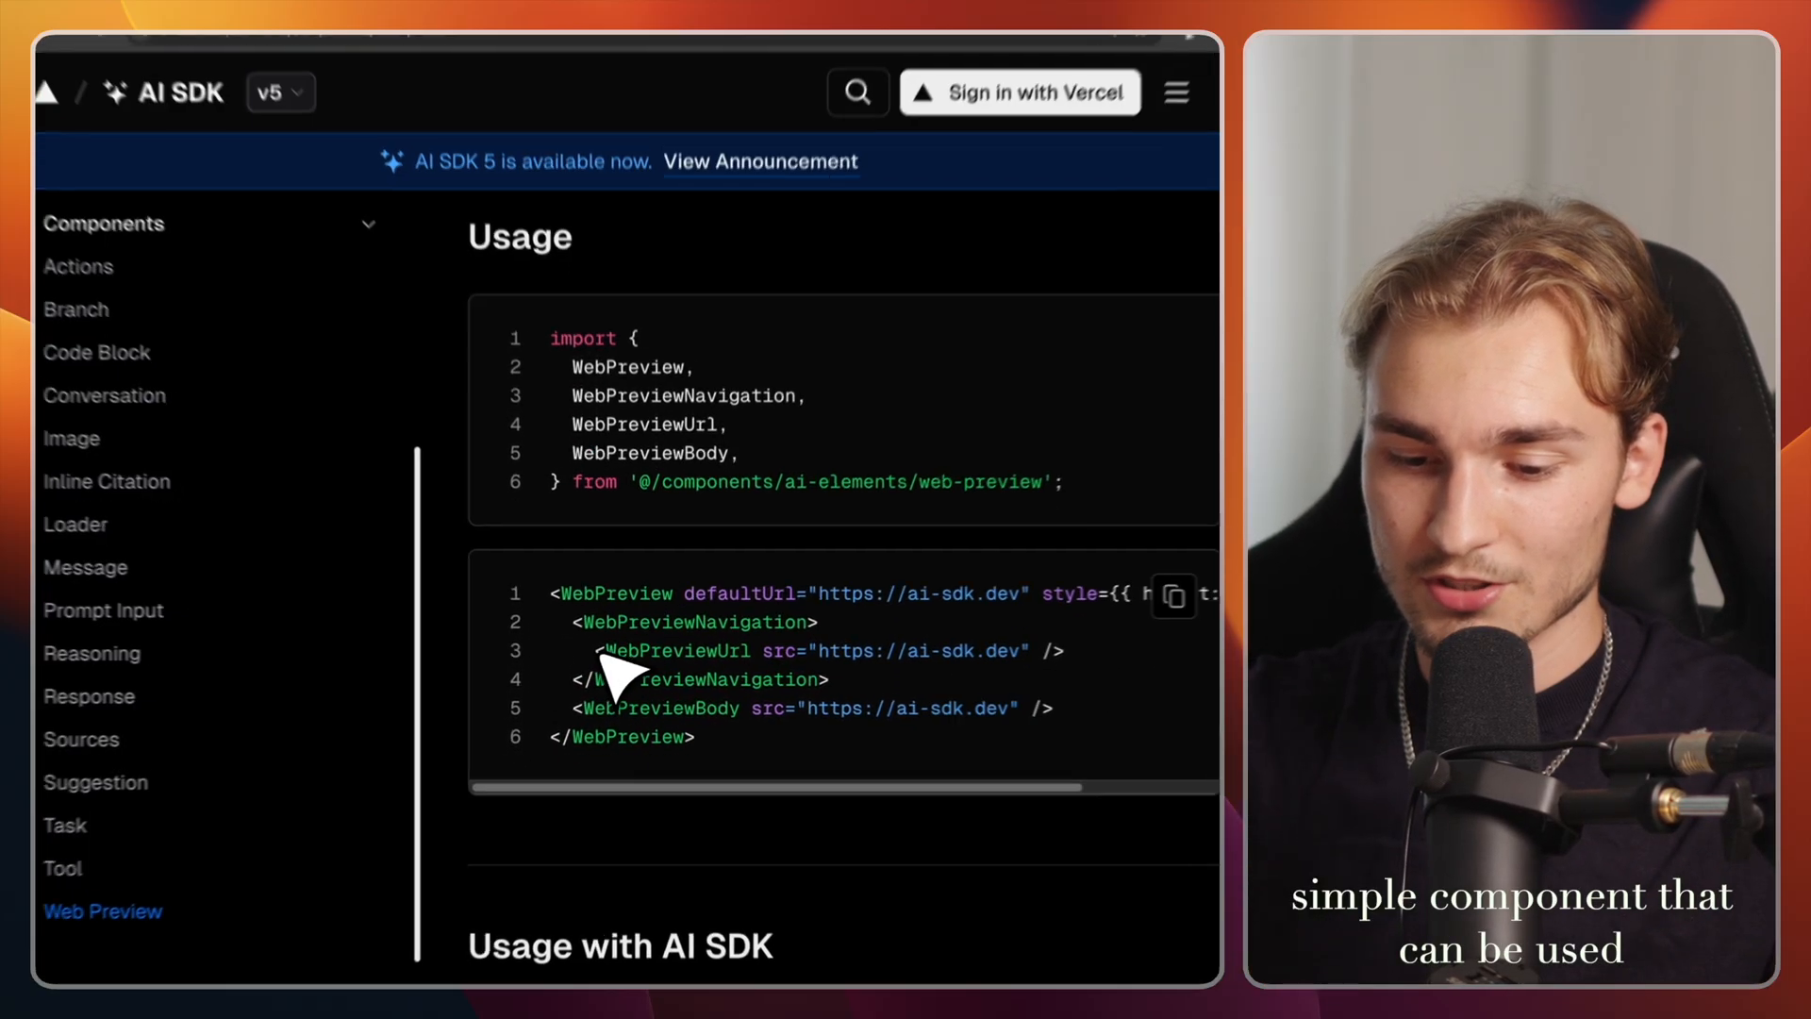
{"action": "double_click", "coordinate": [679, 647]}
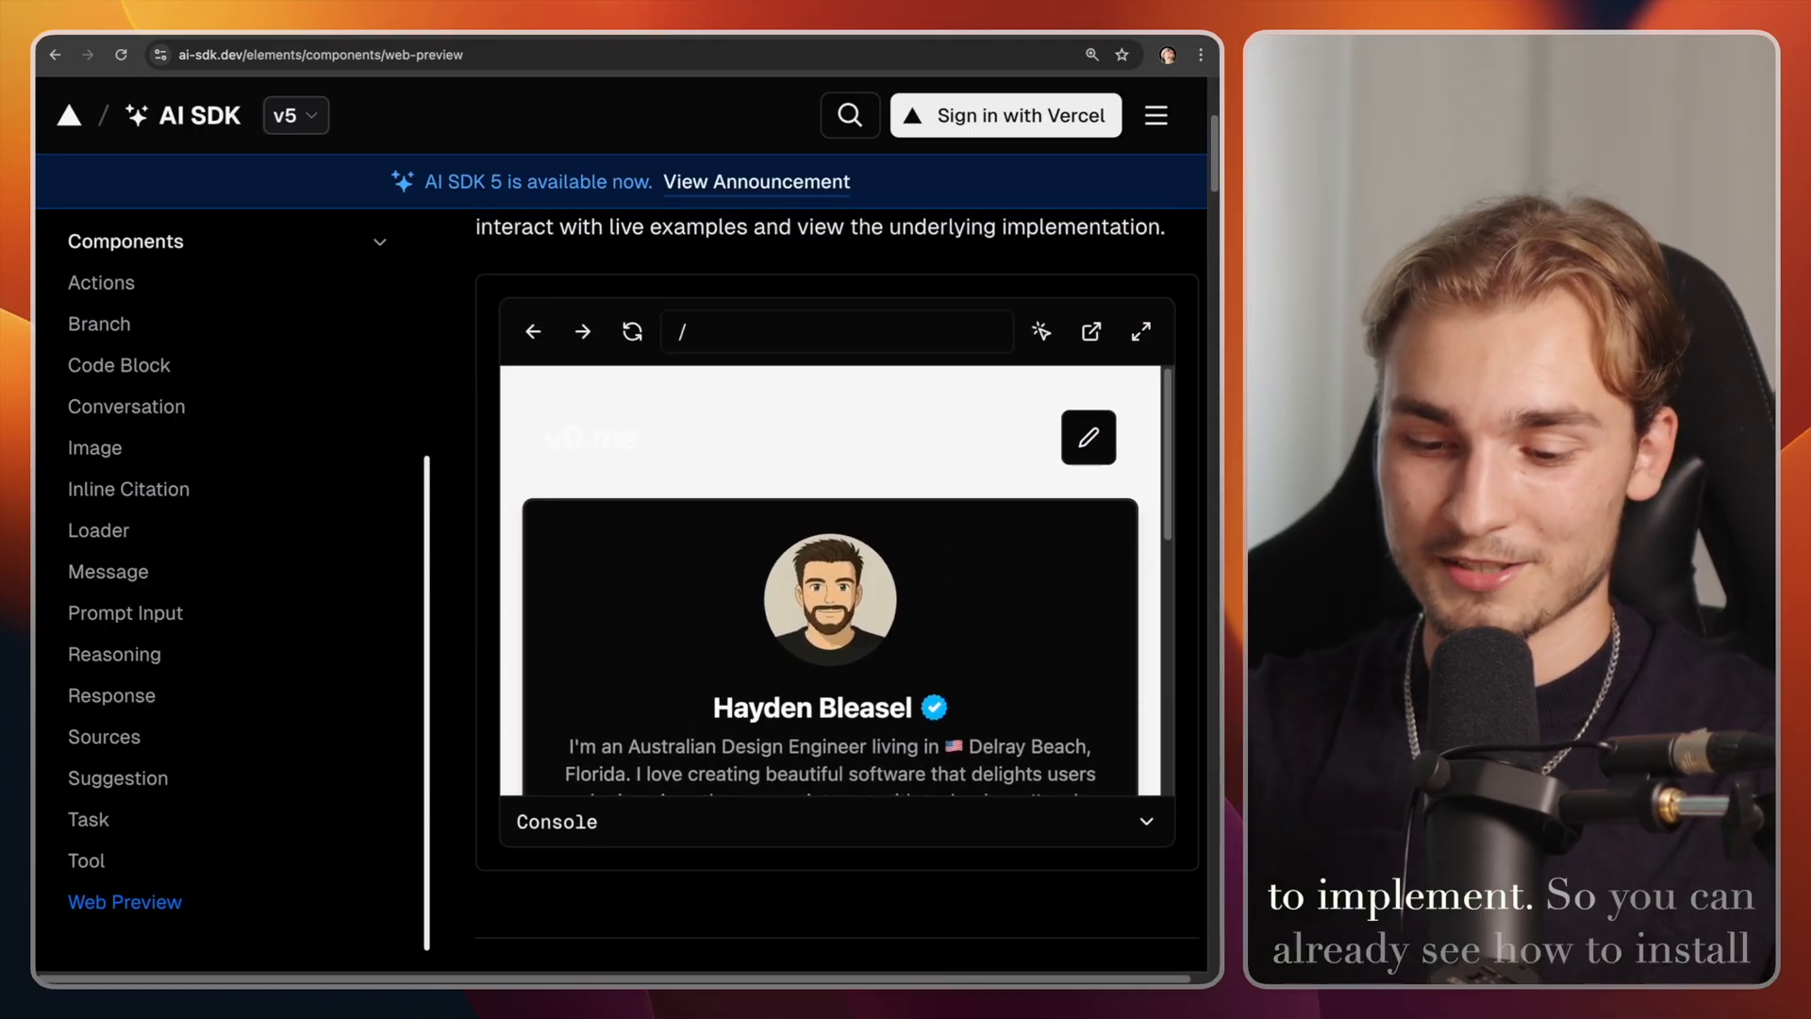
{"action": "scroll", "scroll_direction": "down", "scroll_amount": 3}
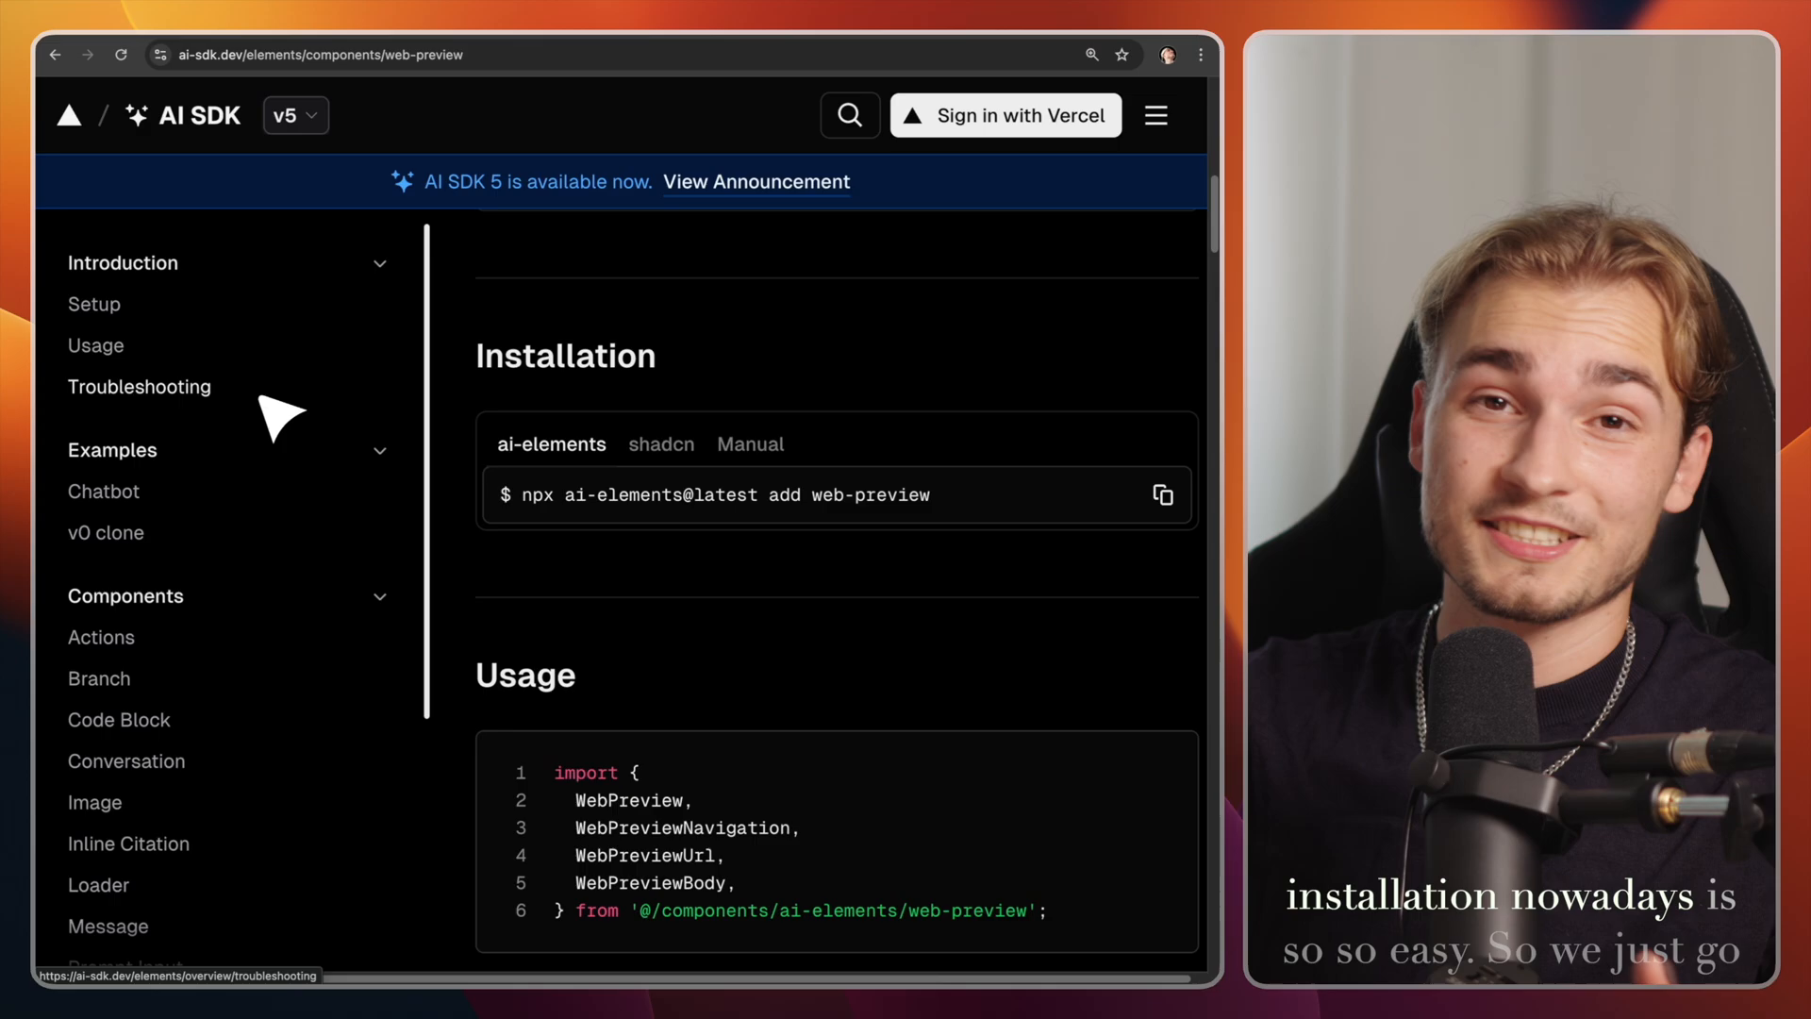
- Go to the Setup page and show the shadcn registry install command for AI Elements
{"action": "left_click", "coordinate": [95, 304]}
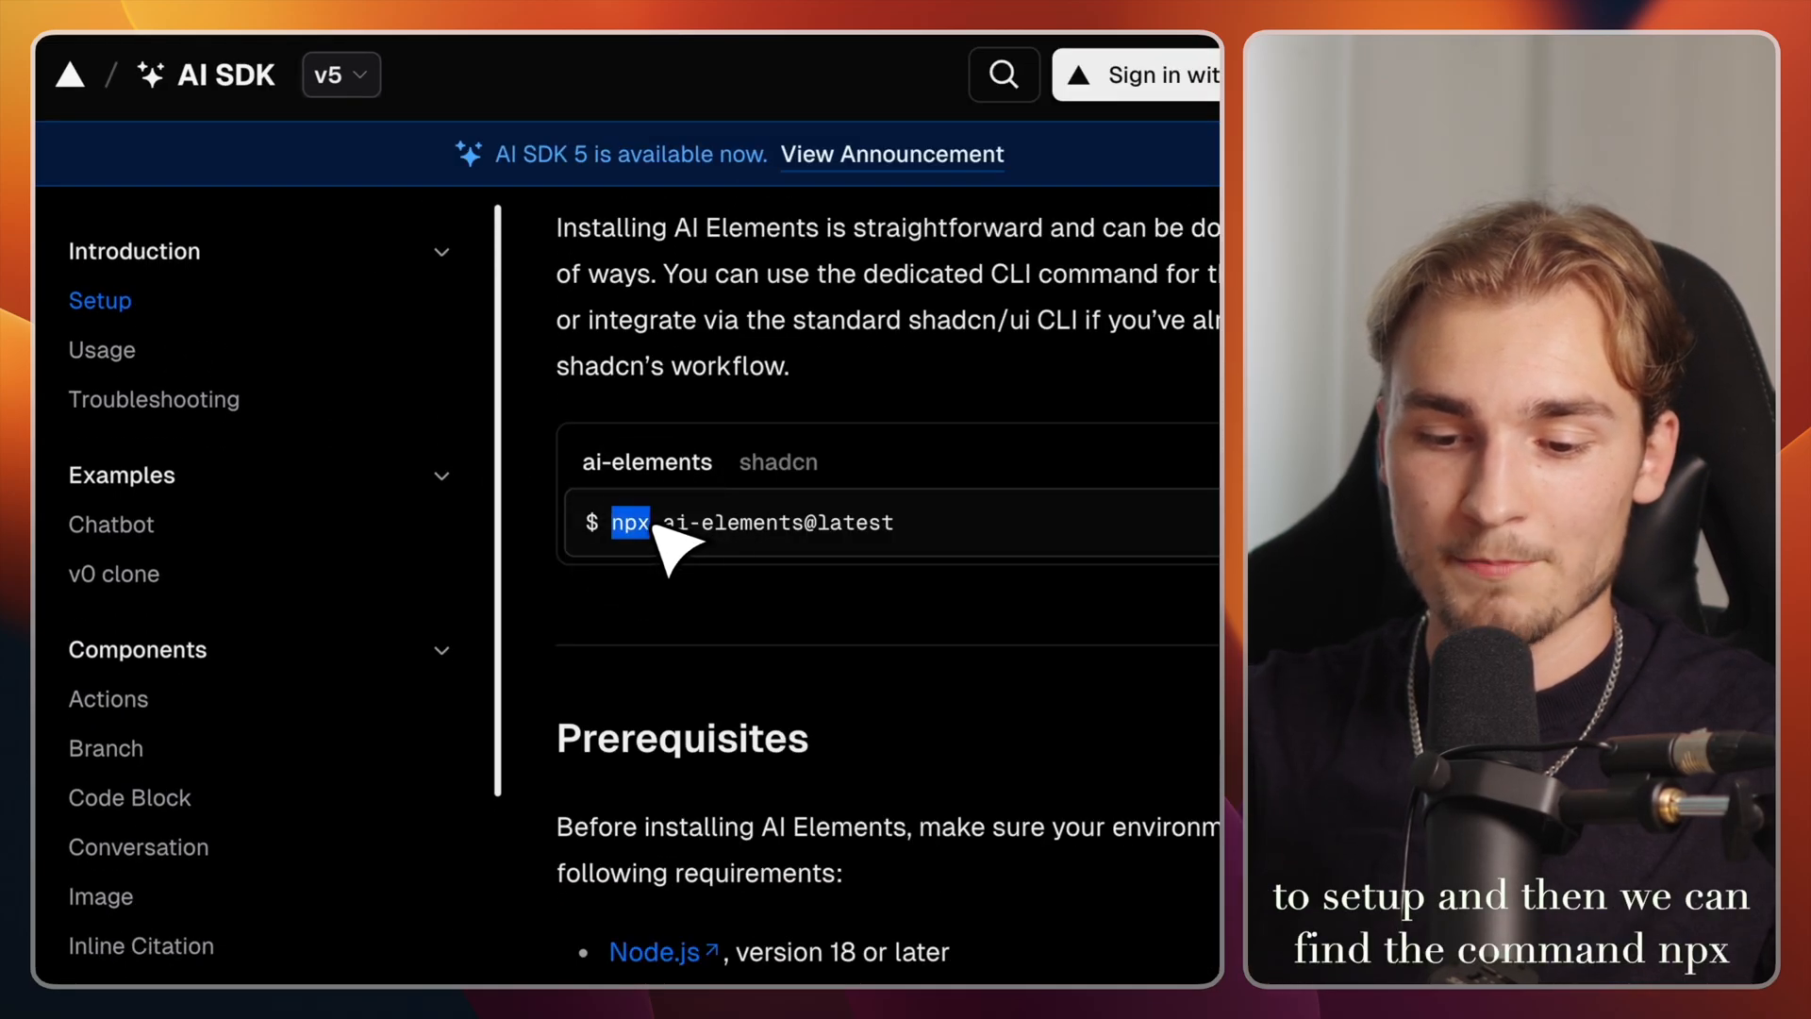
{"action": "left_click", "coordinate": [778, 462]}
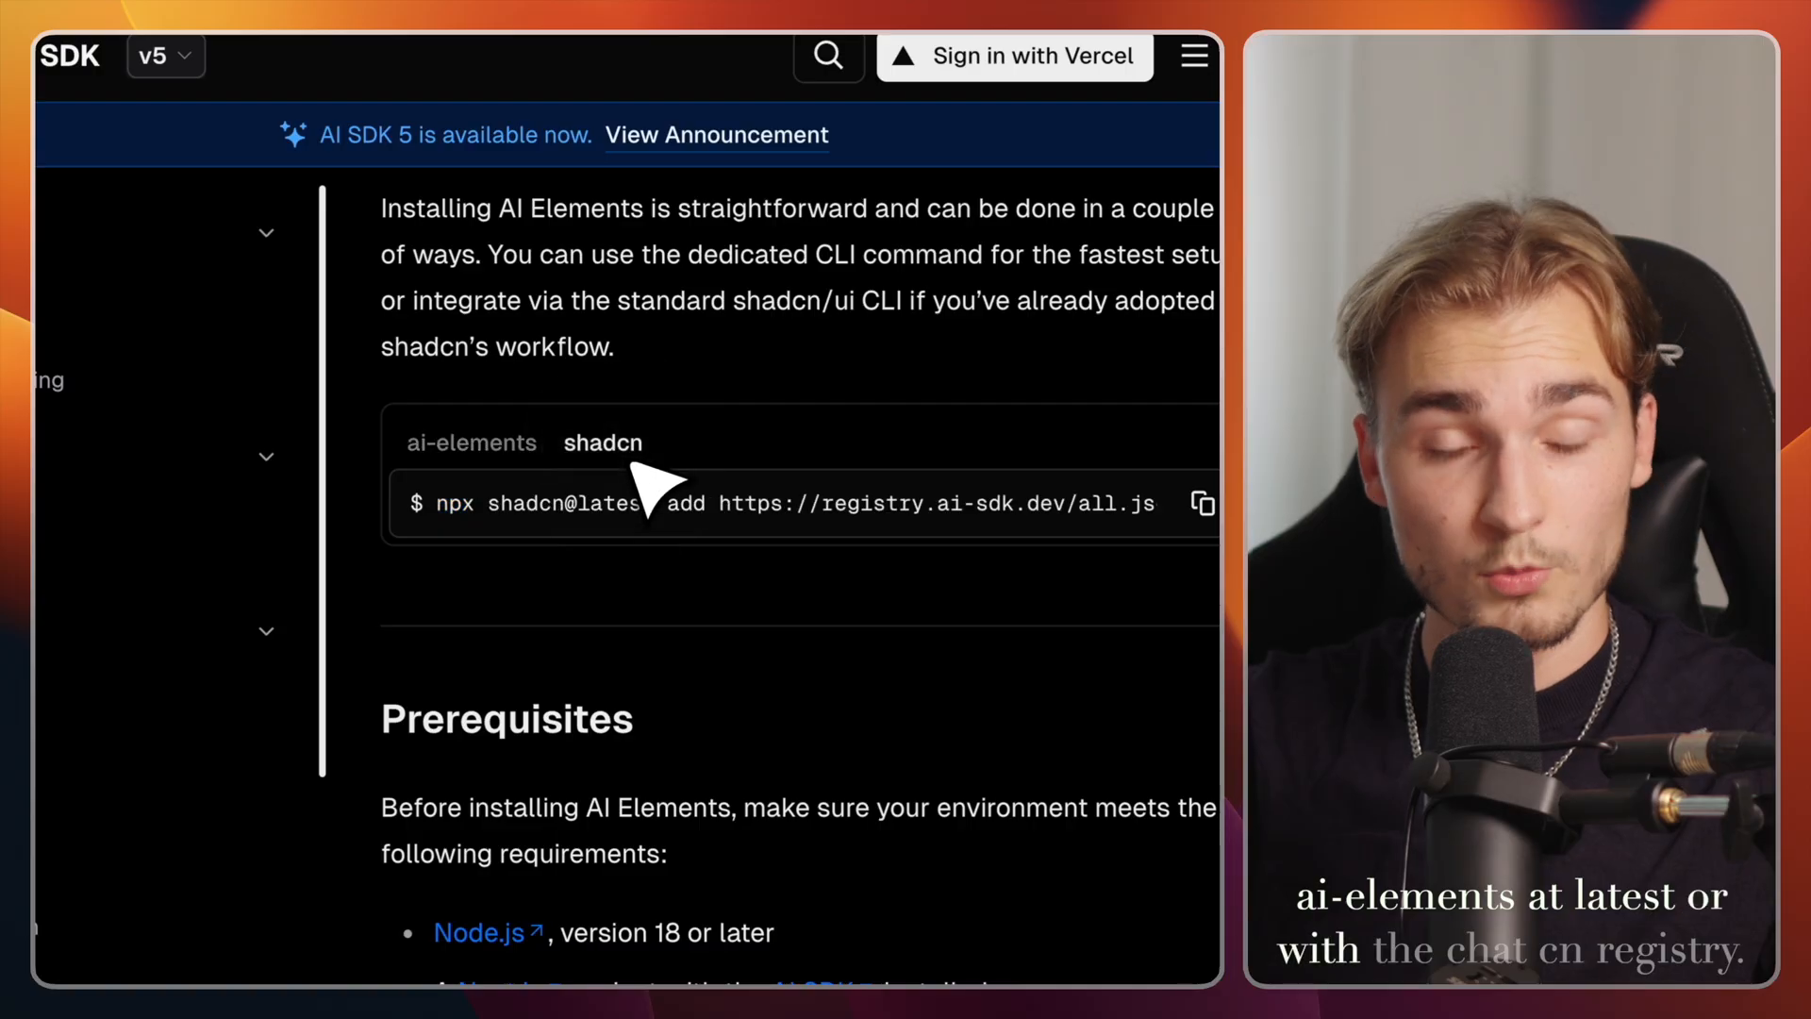
{"action": "left_click", "coordinate": [472, 441]}
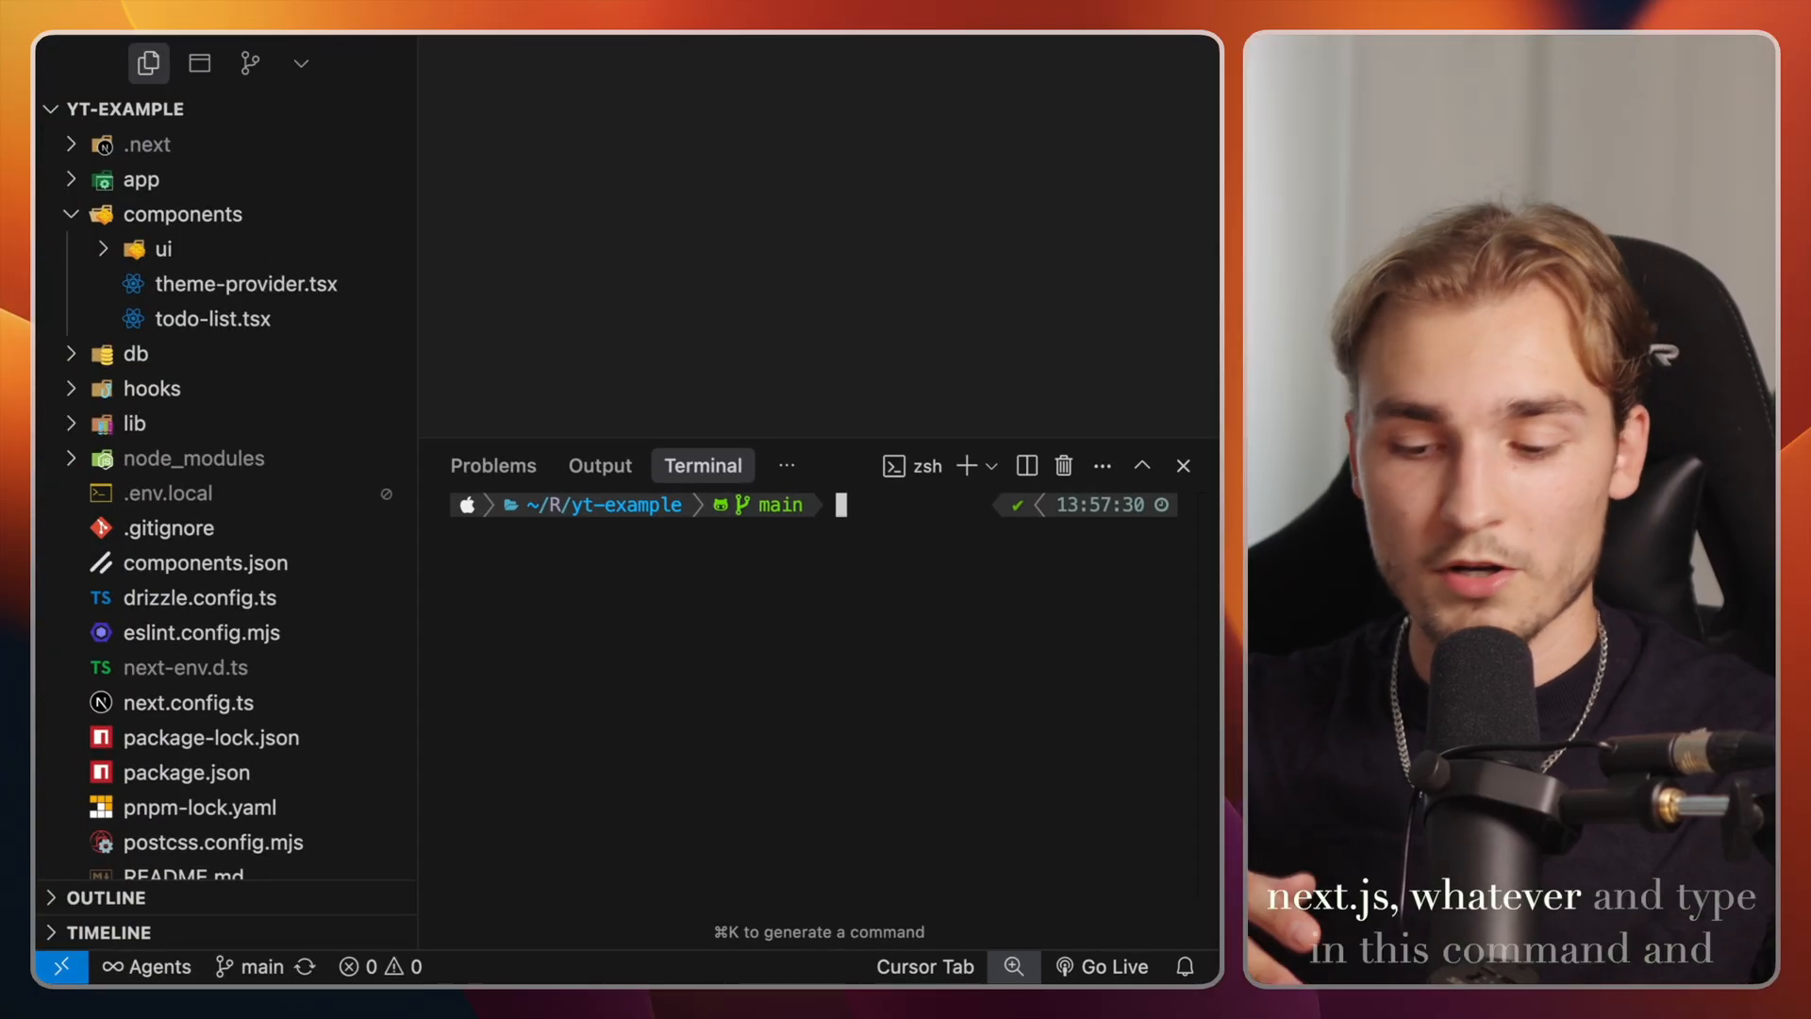
- Run npx ai-elements@latest in the terminal and open components/ai-elements/suggestion.tsx
{"action": "type", "text": "npx ai-elements@latest"}
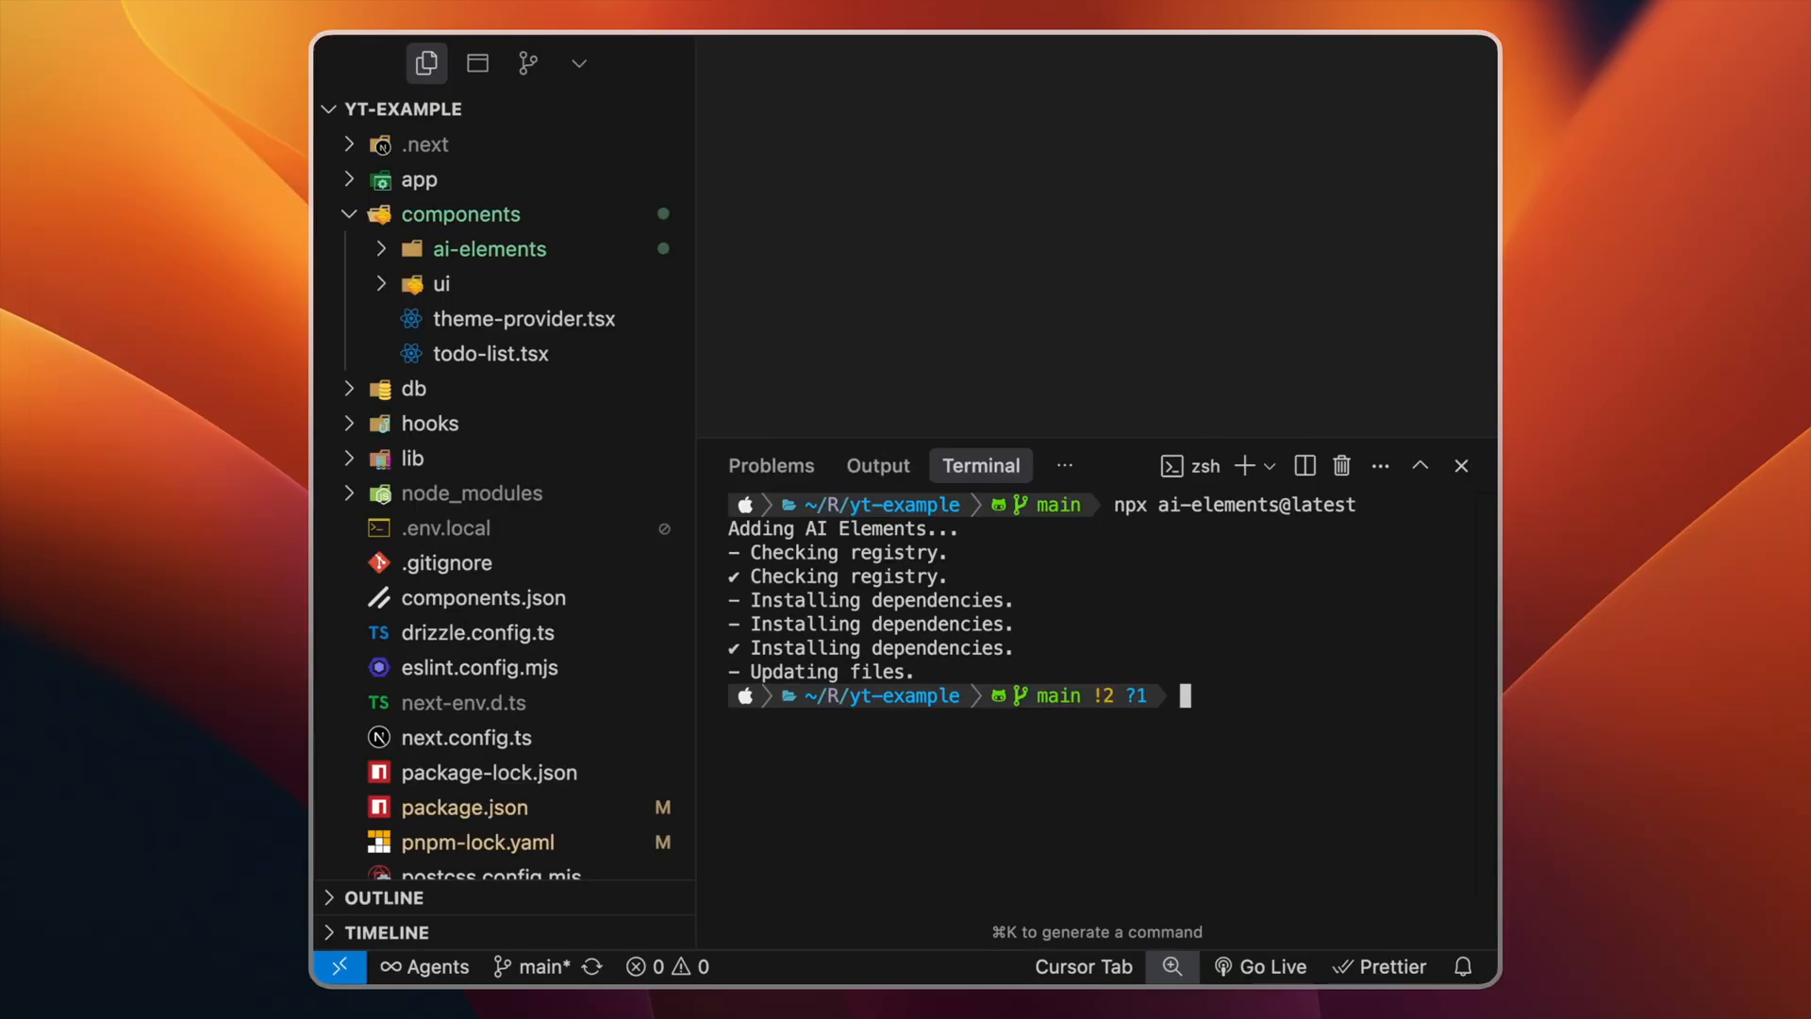
{"action": "mouse_move", "coordinate": [981, 625]}
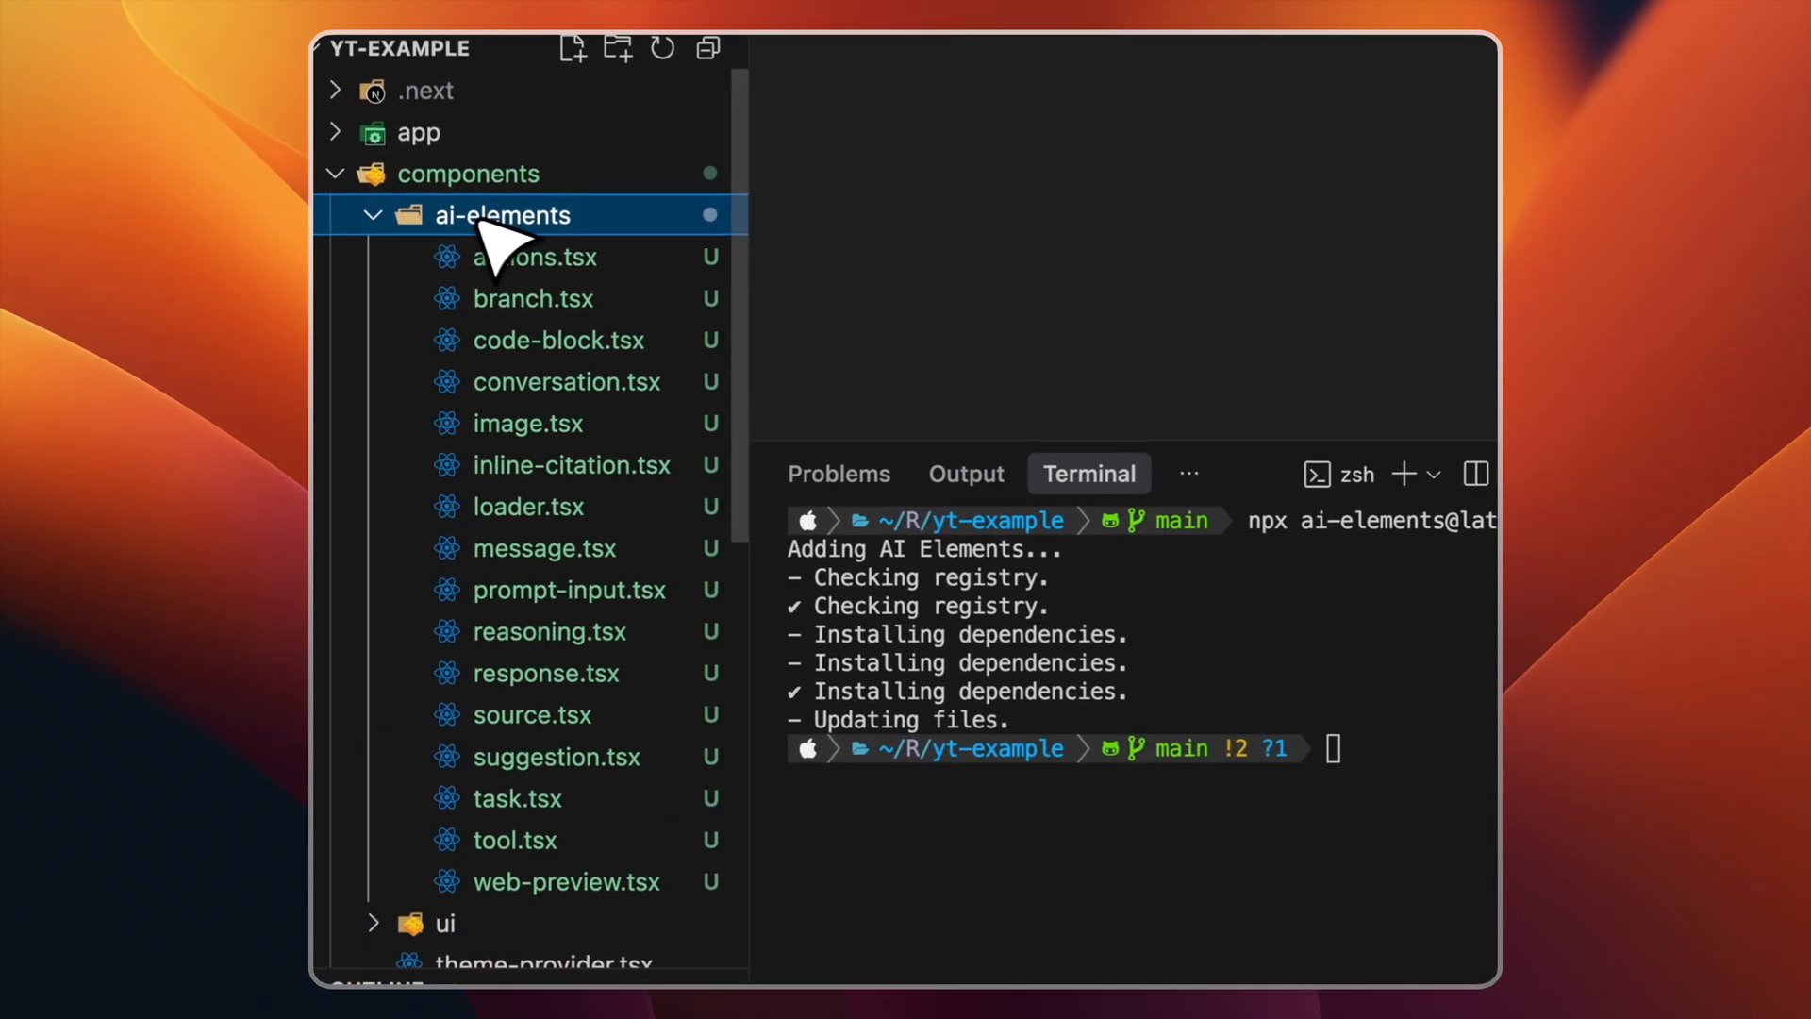
{"action": "mouse_move", "coordinate": [600, 590]}
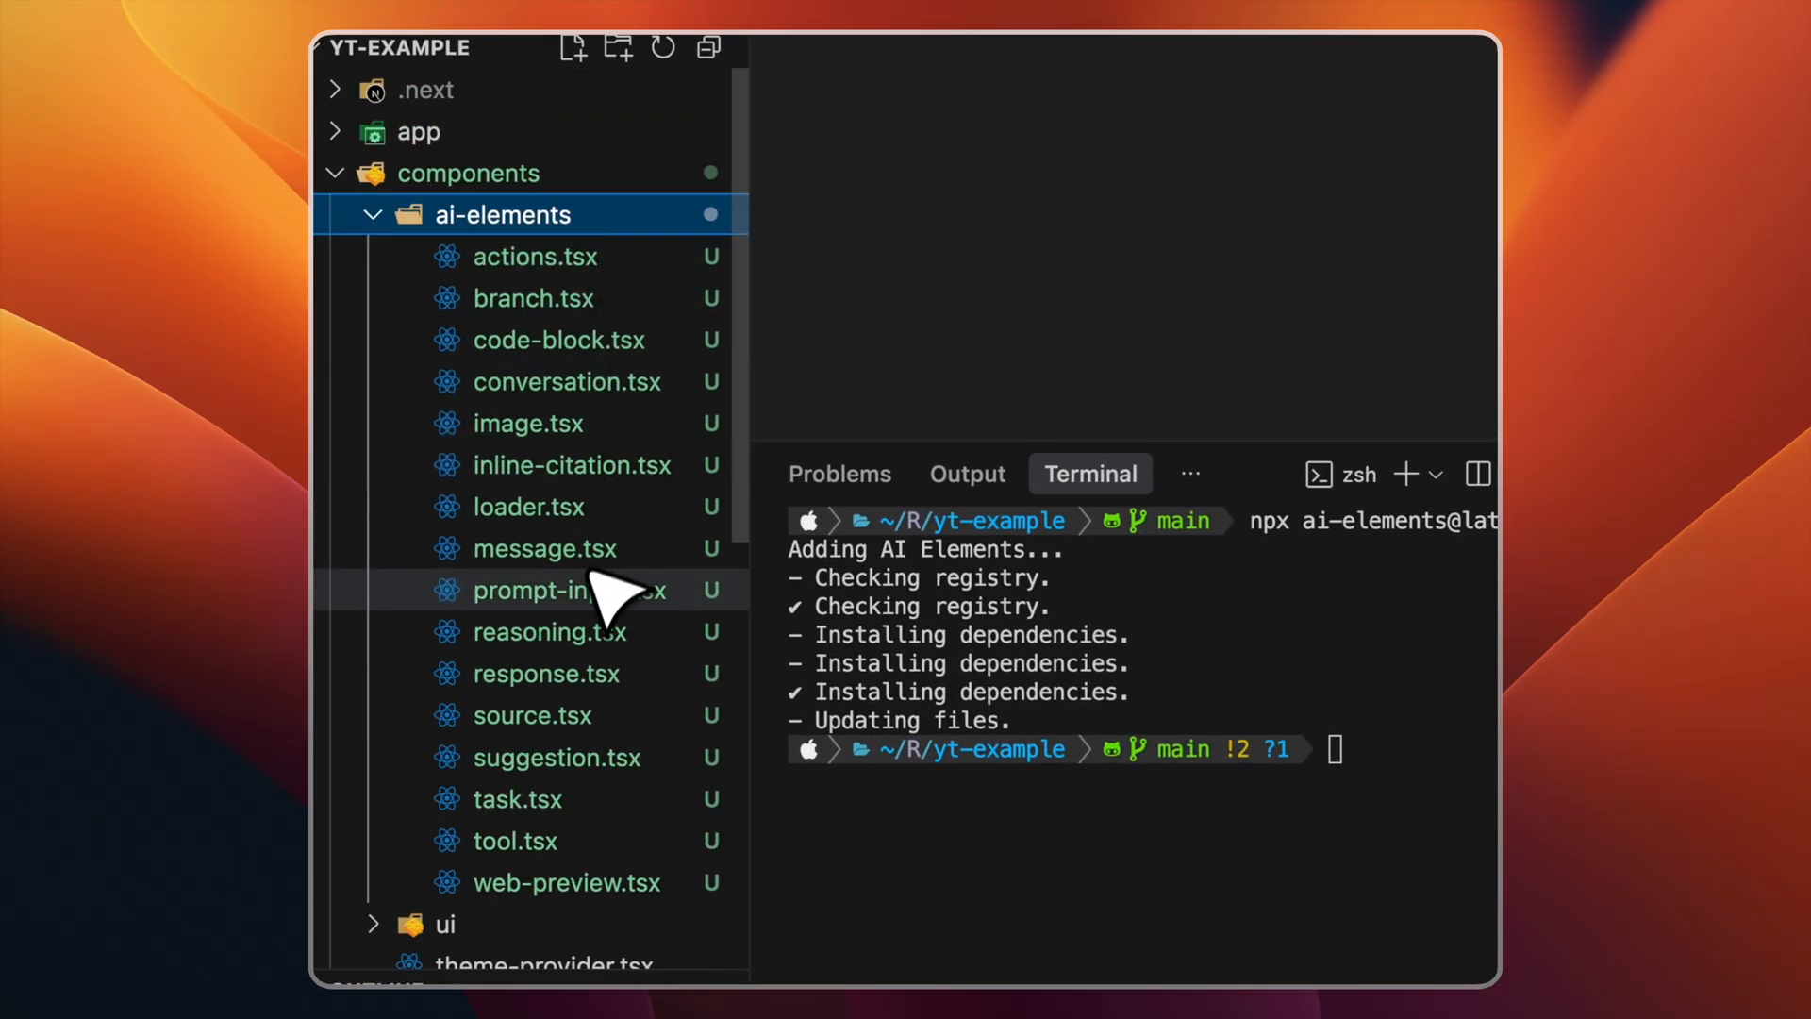
{"action": "left_click", "coordinate": [557, 758]}
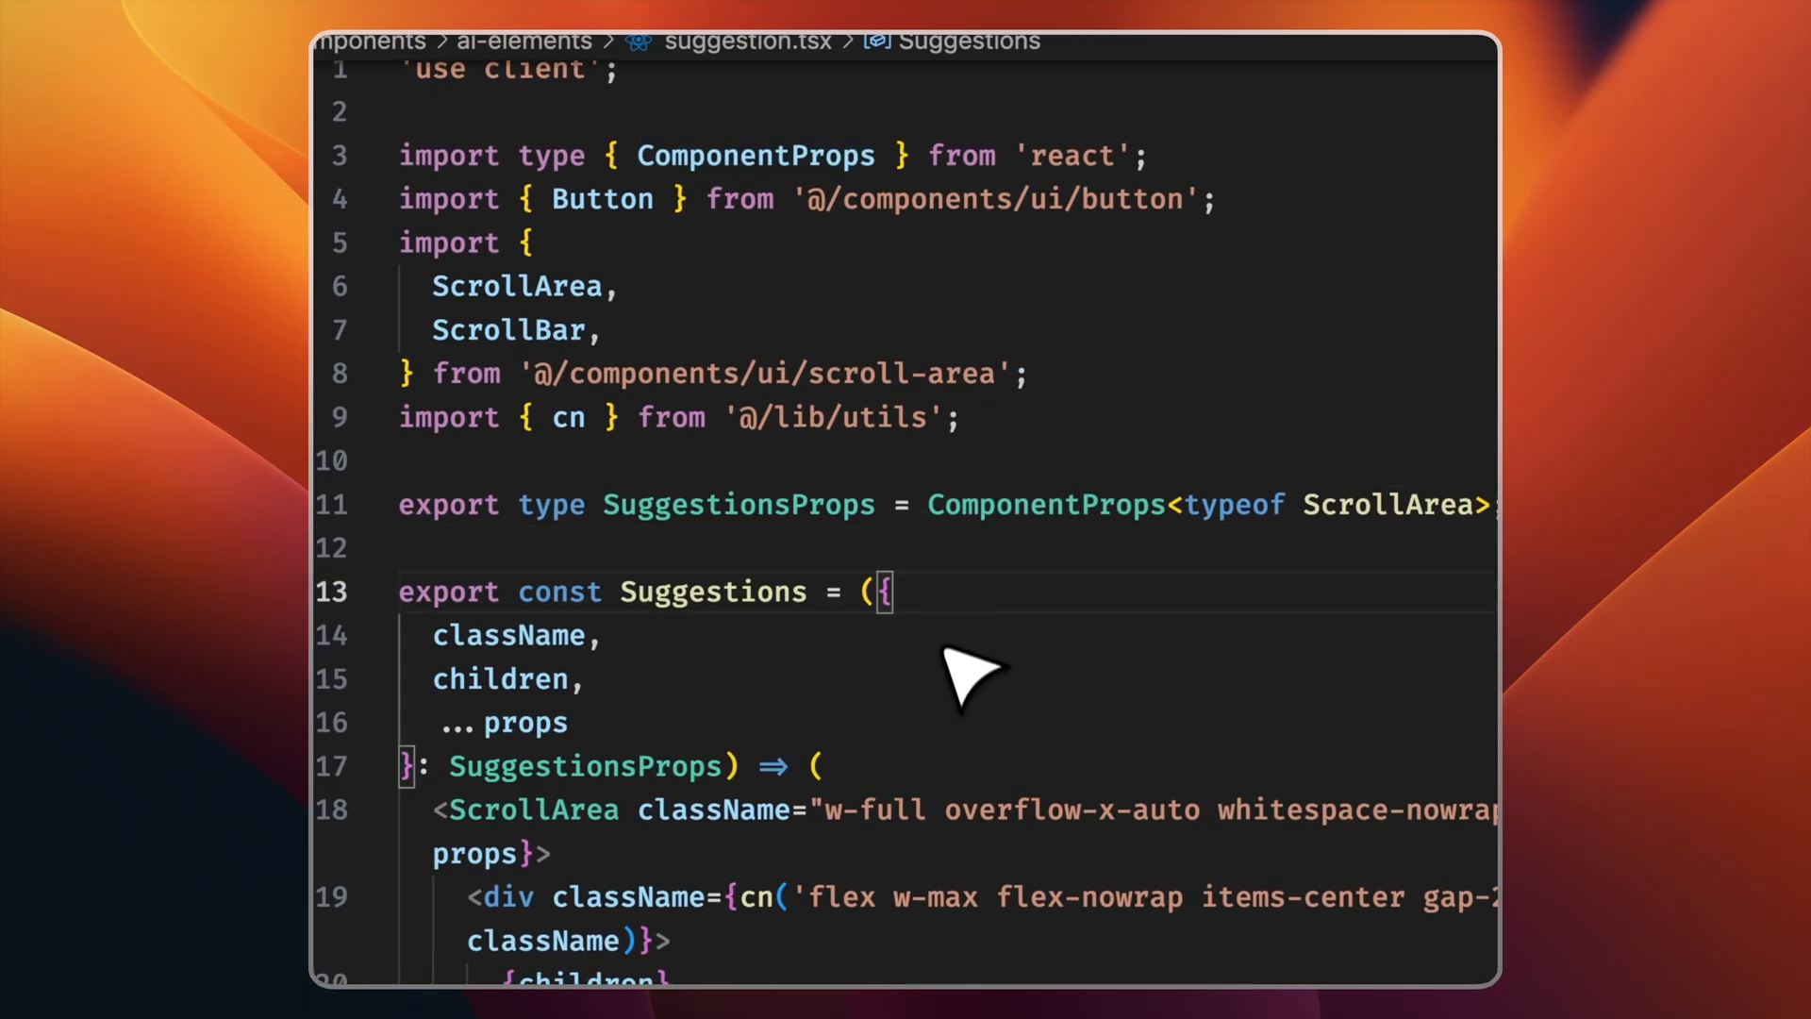